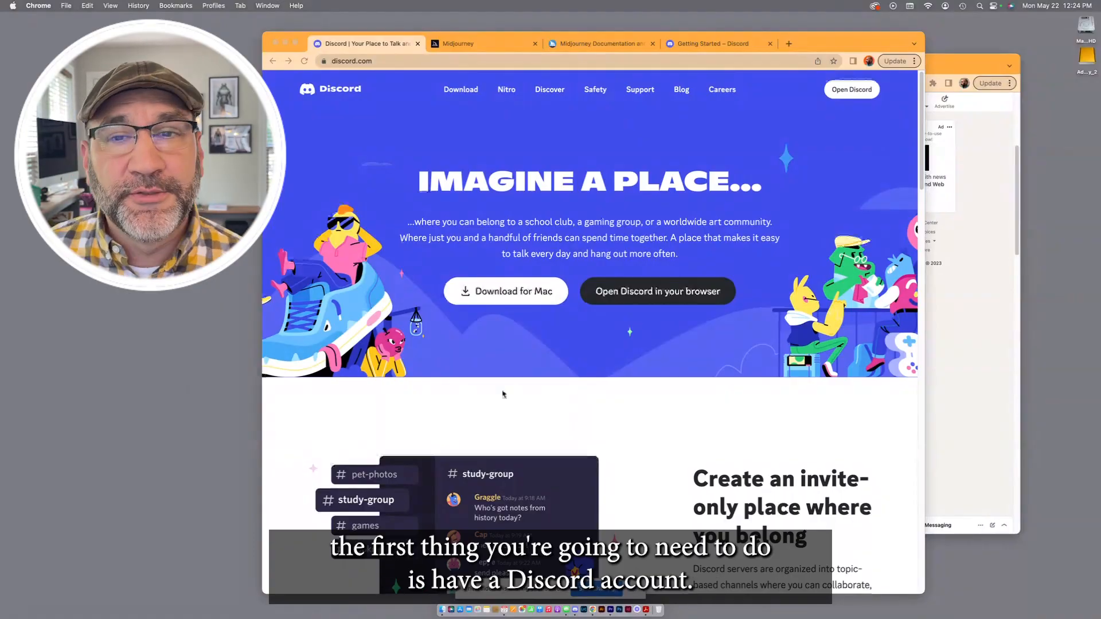
Switch to the Midjourney documentation tab and scroll through its home page
scroll("down", 3)
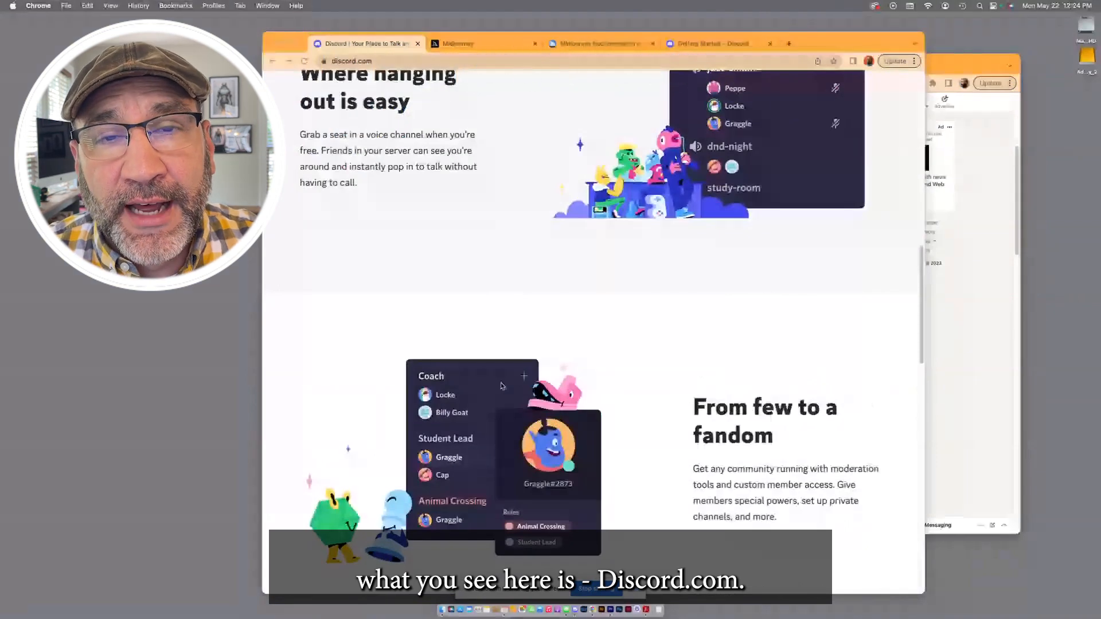
scroll("up", 3)
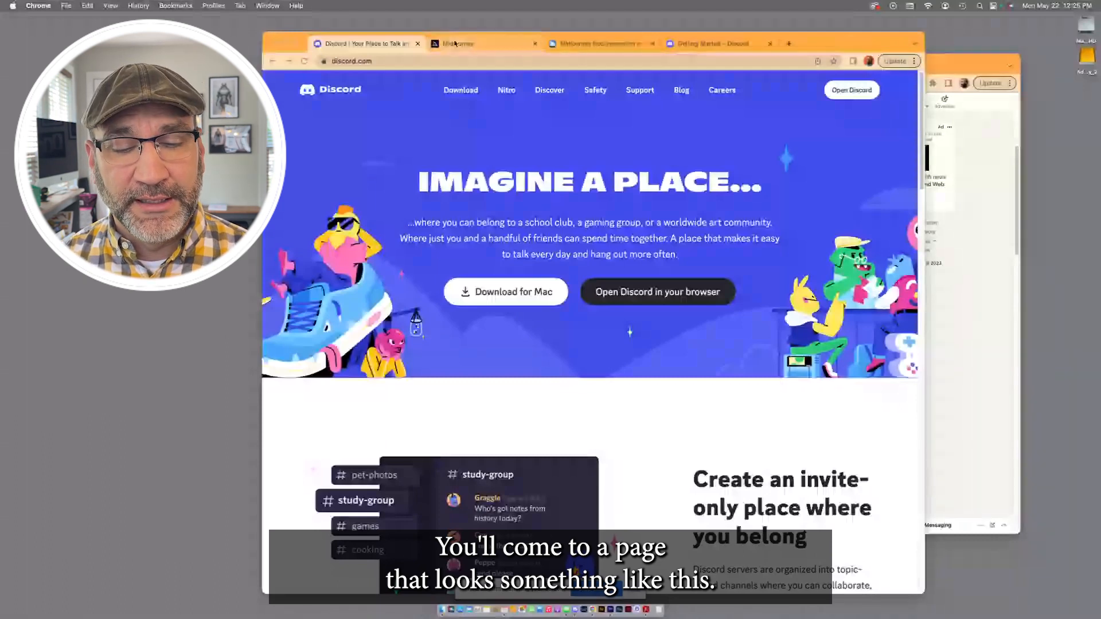
left_click(482, 44)
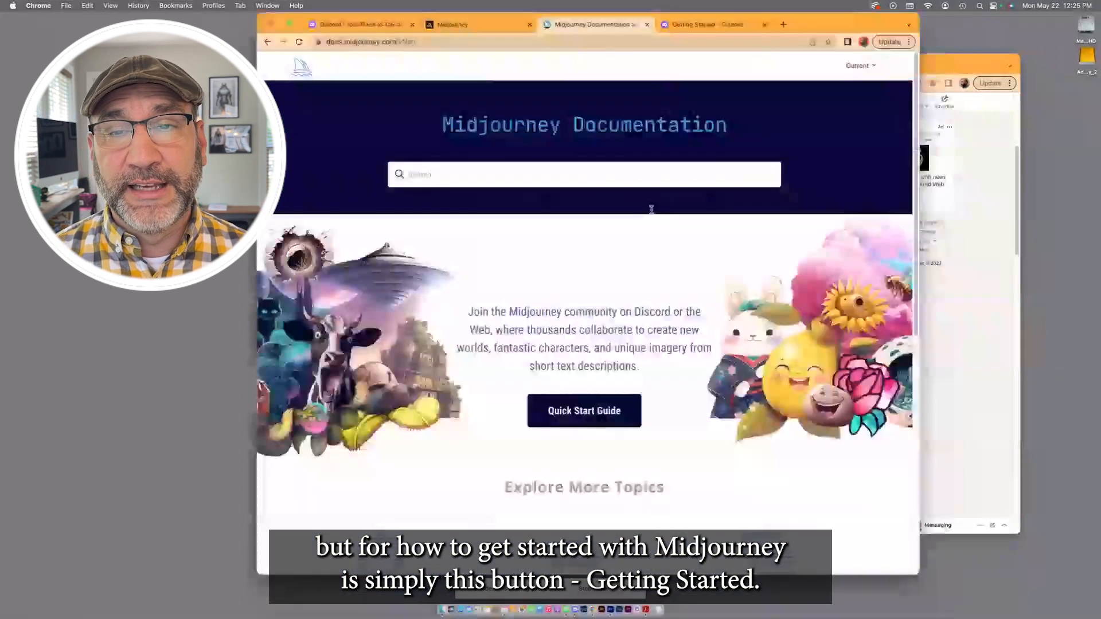
scroll("down", 3)
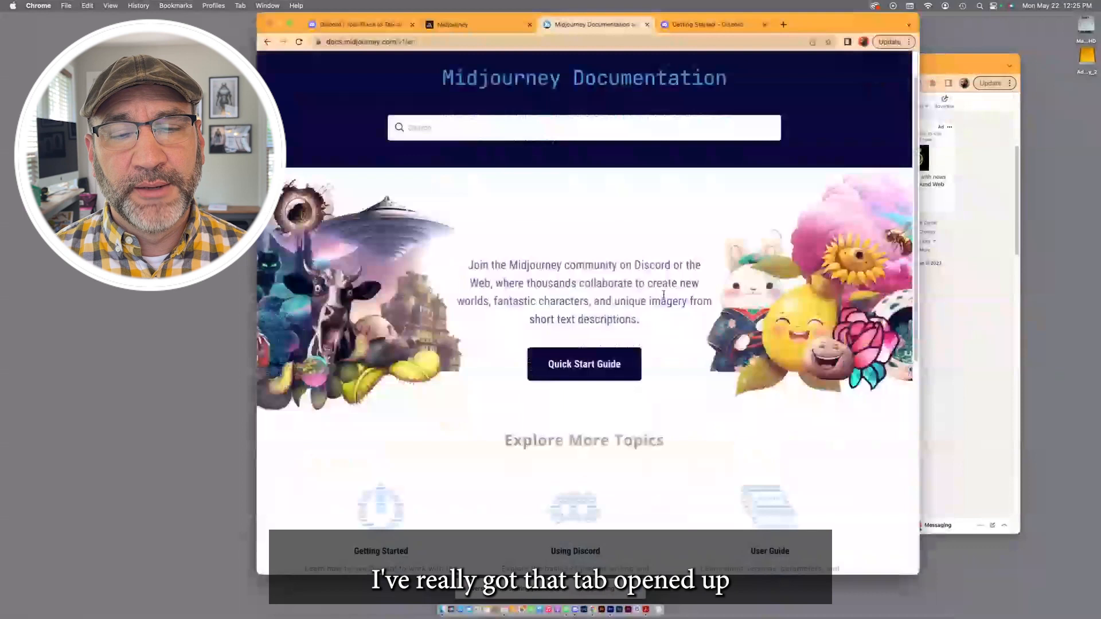
scroll("down", 3)
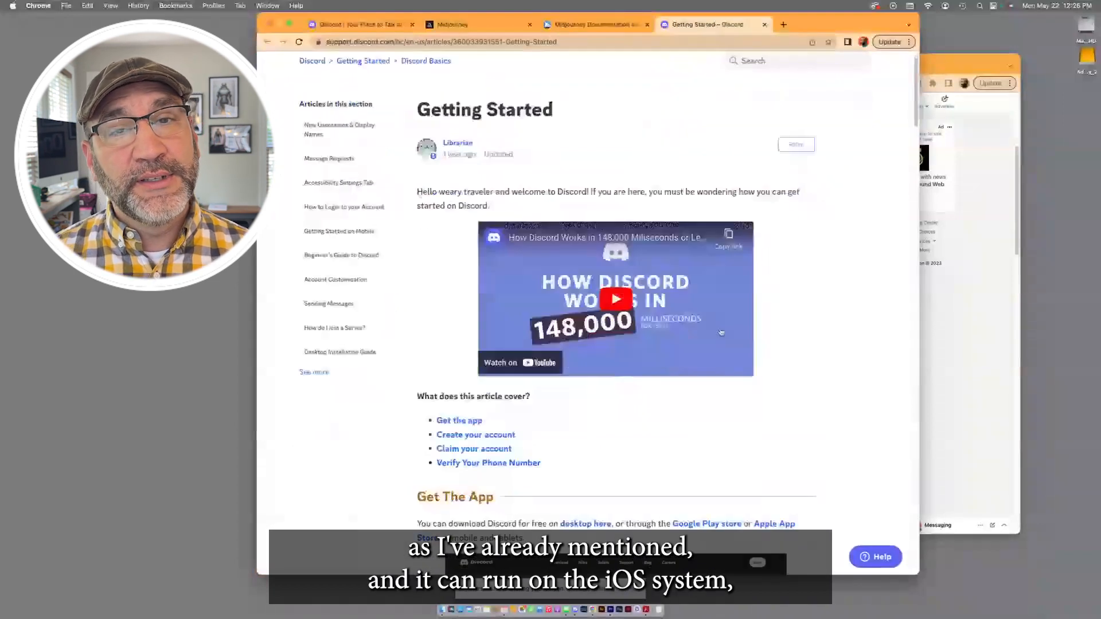
Read the Getting Started article down to phone verification, then return to the Midjourney tab
scroll("down", 3)
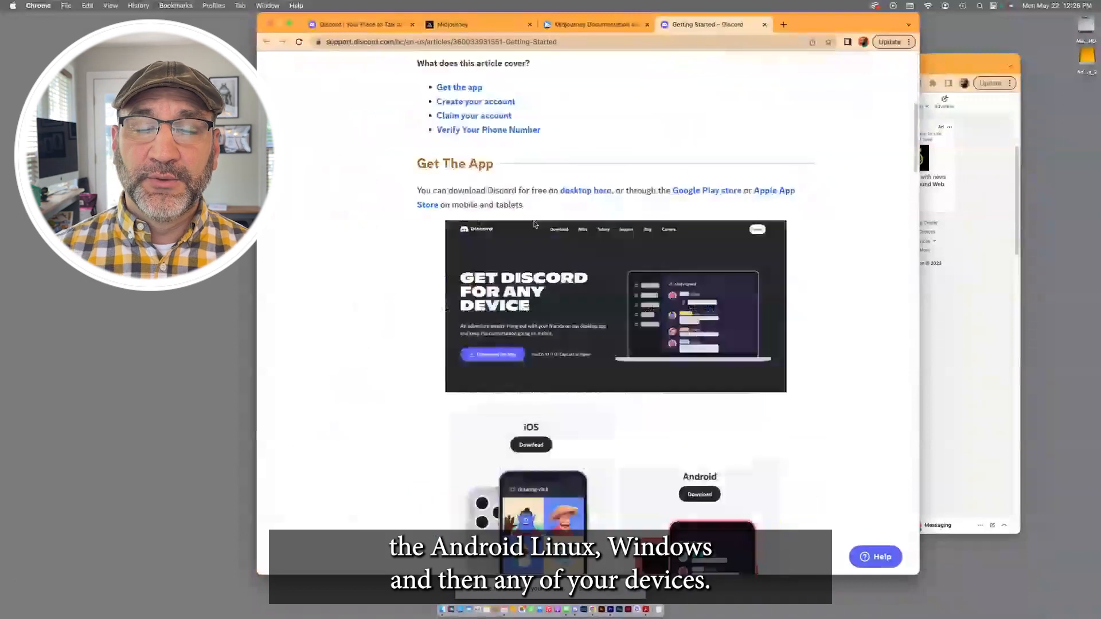
scroll("down", 3)
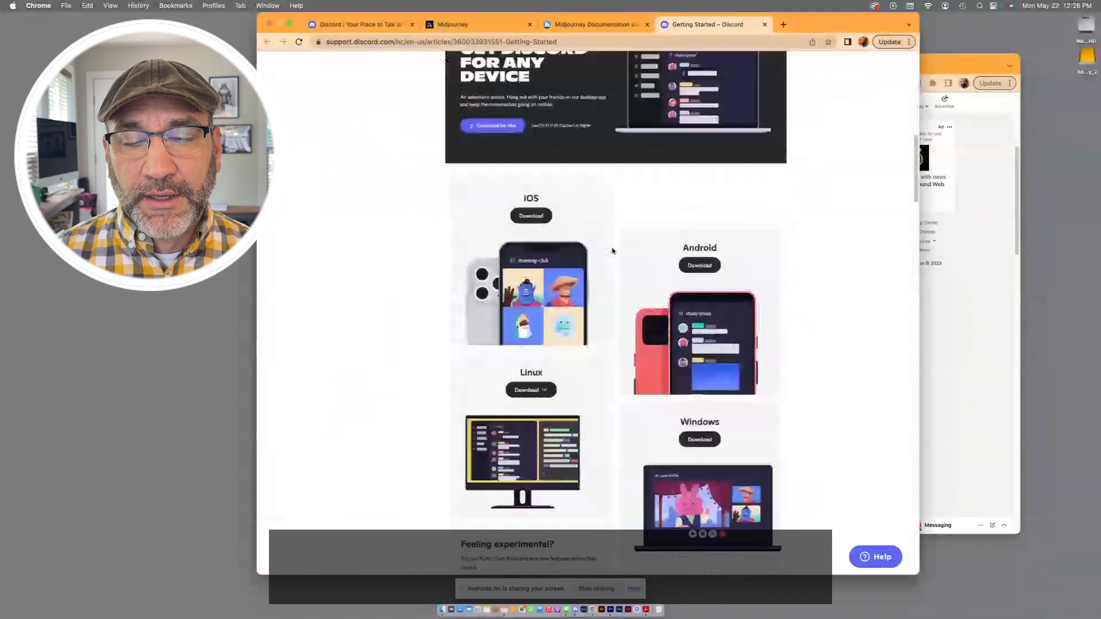
scroll("down", 3)
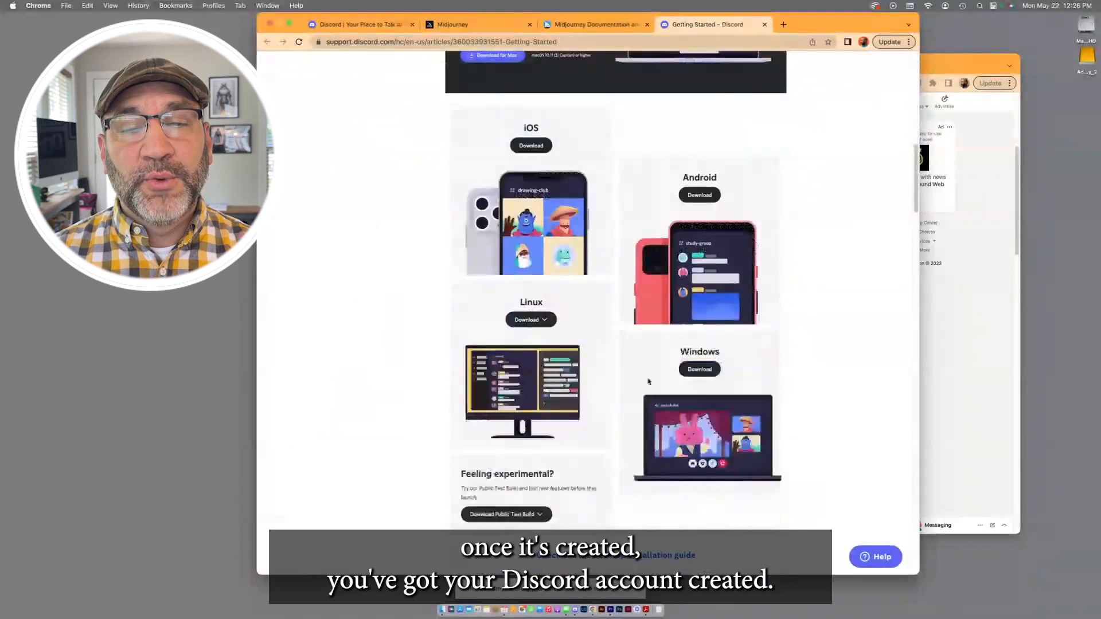
mouse_move(685, 383)
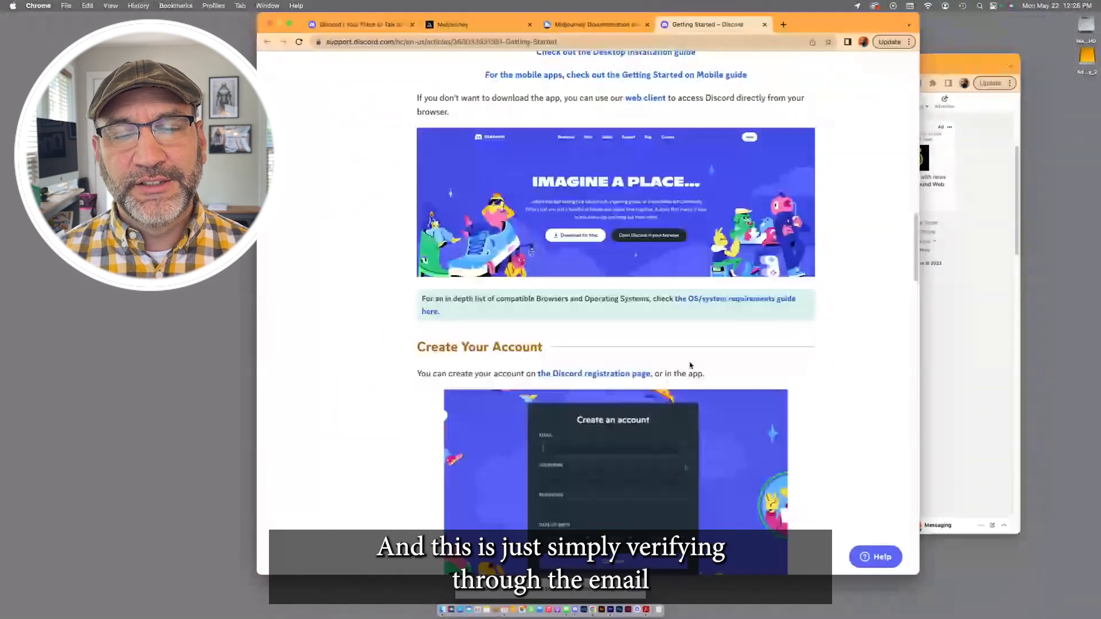
scroll("down", 3)
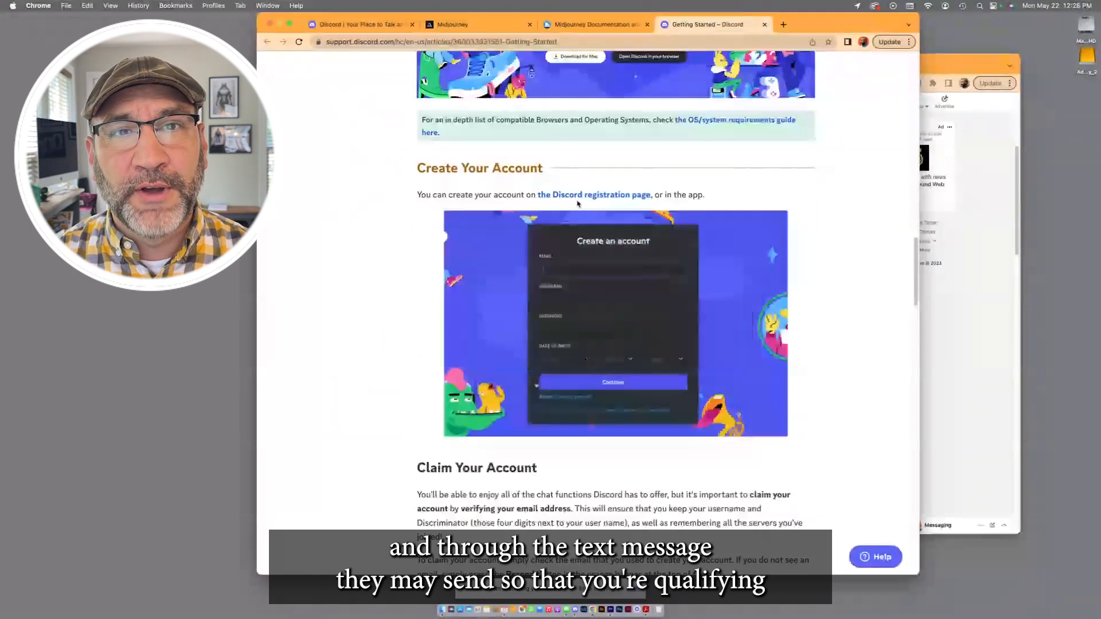
scroll("down", 3)
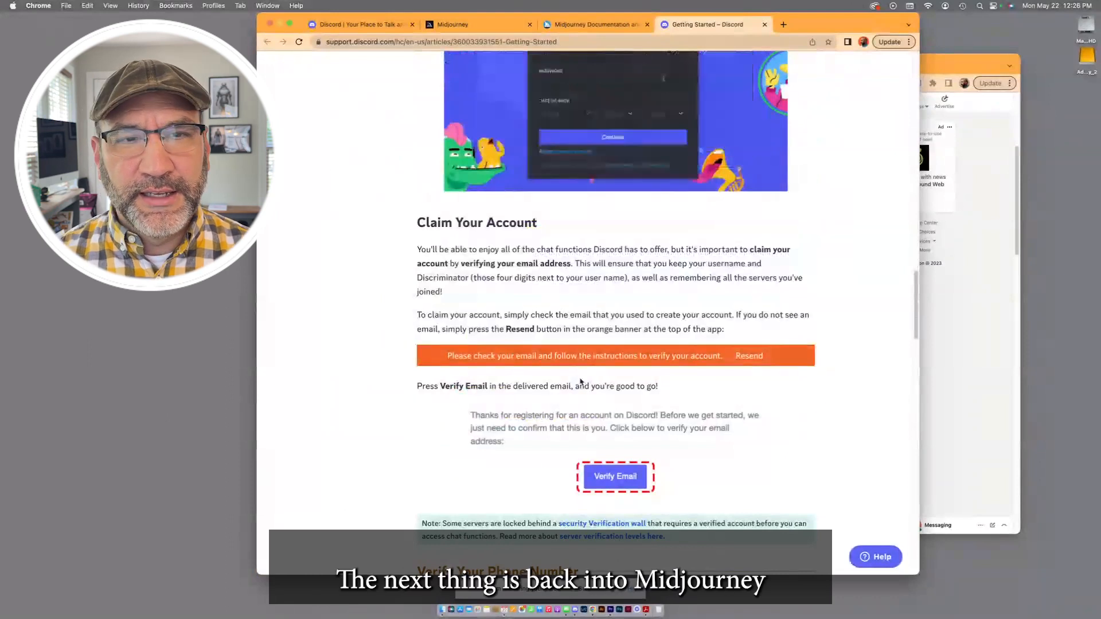
scroll("down", 3)
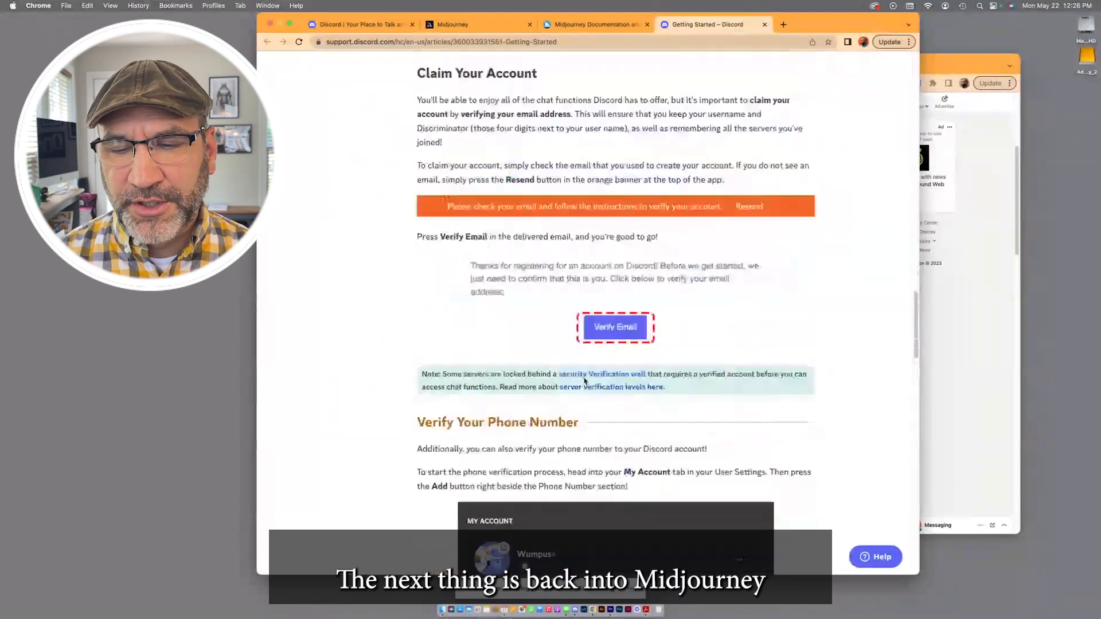
left_click(452, 24)
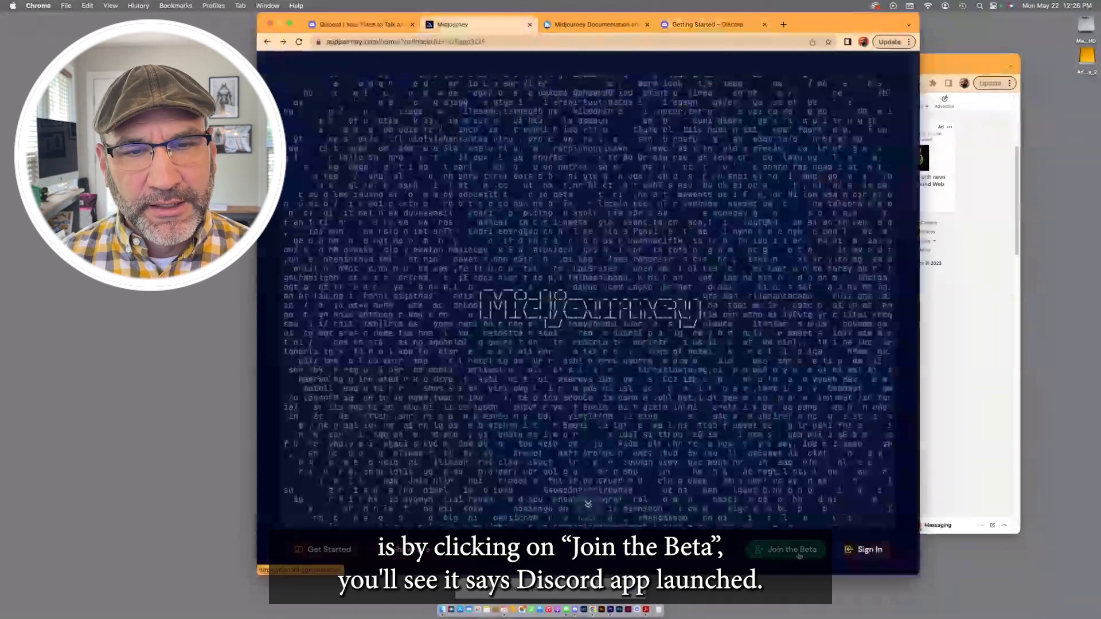
Choose Join the Beta on the Midjourney home page to launch the Discord invite
left_click(791, 549)
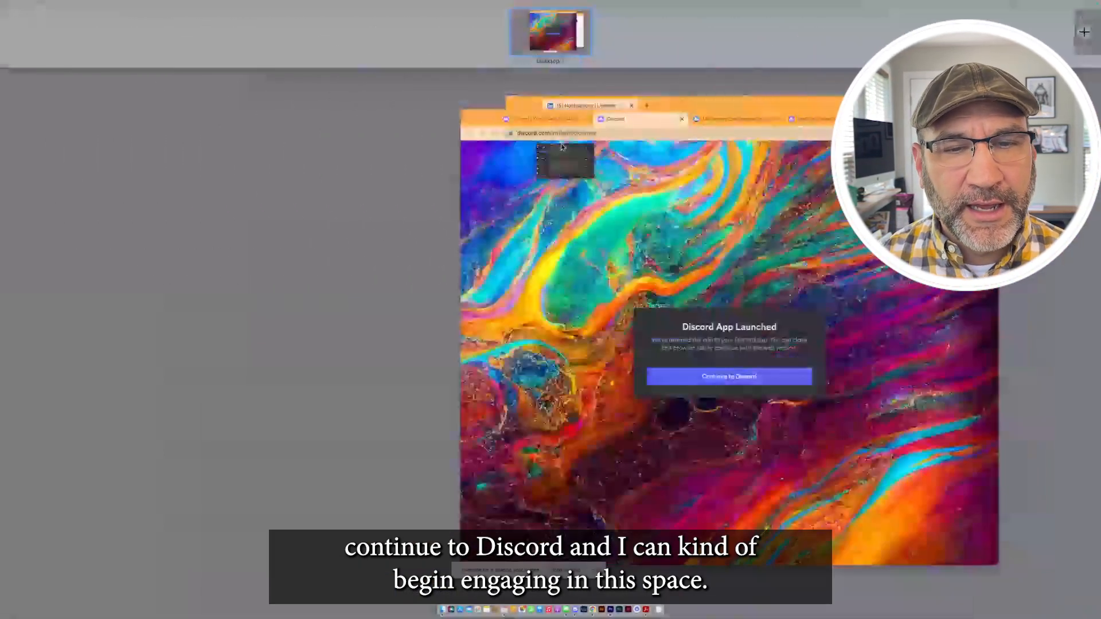
Continue to Discord and scroll the Midjourney server's announcements channel
left_click(728, 376)
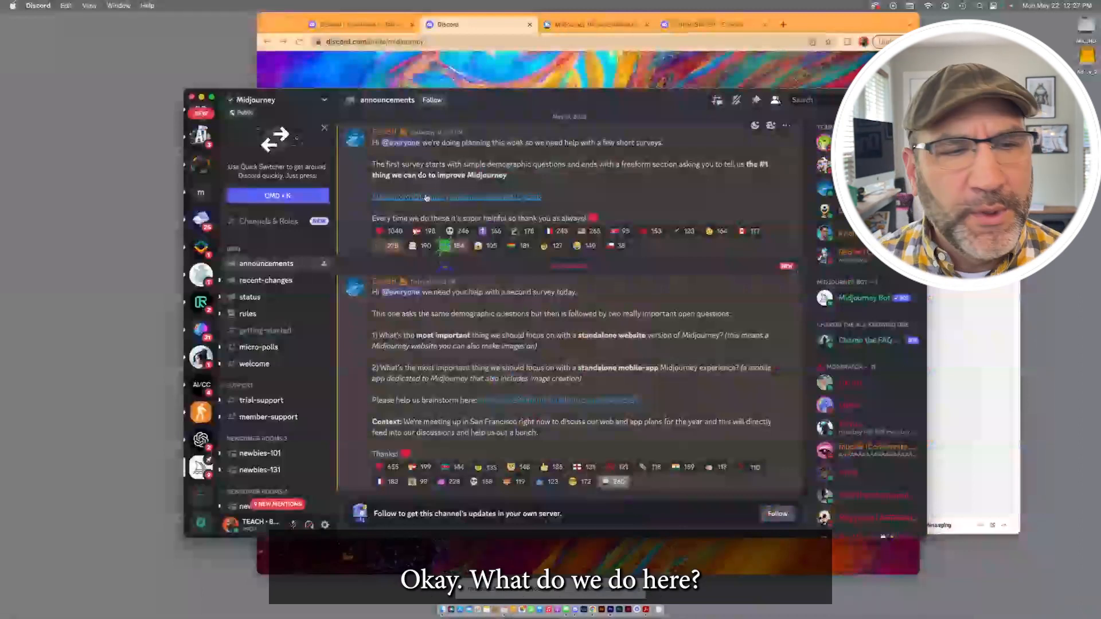
mouse_move(425, 197)
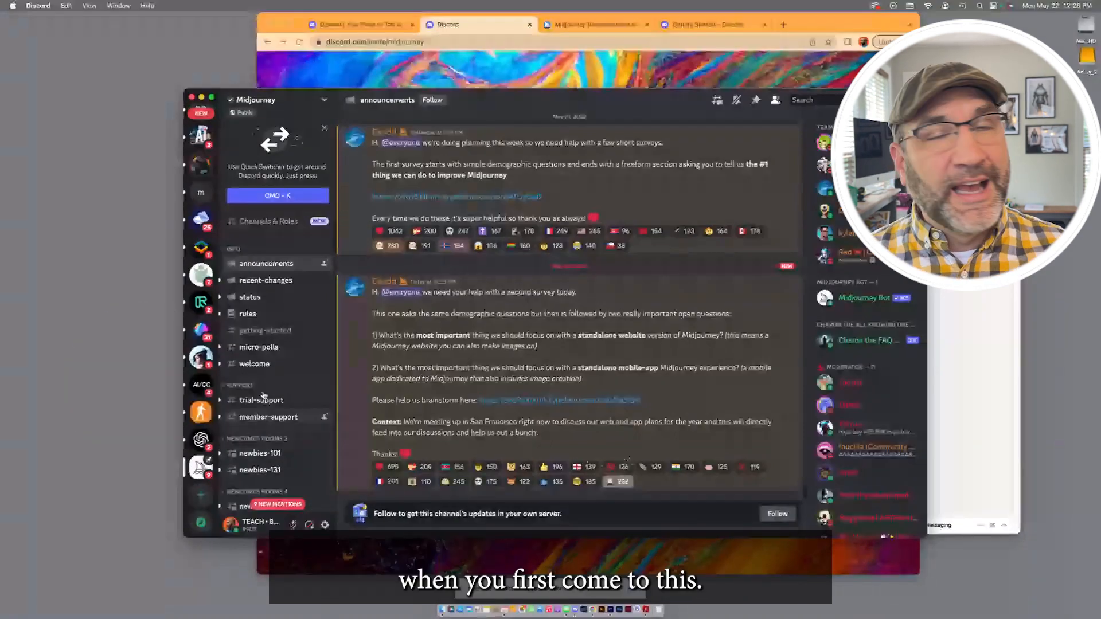
scroll("down", 3)
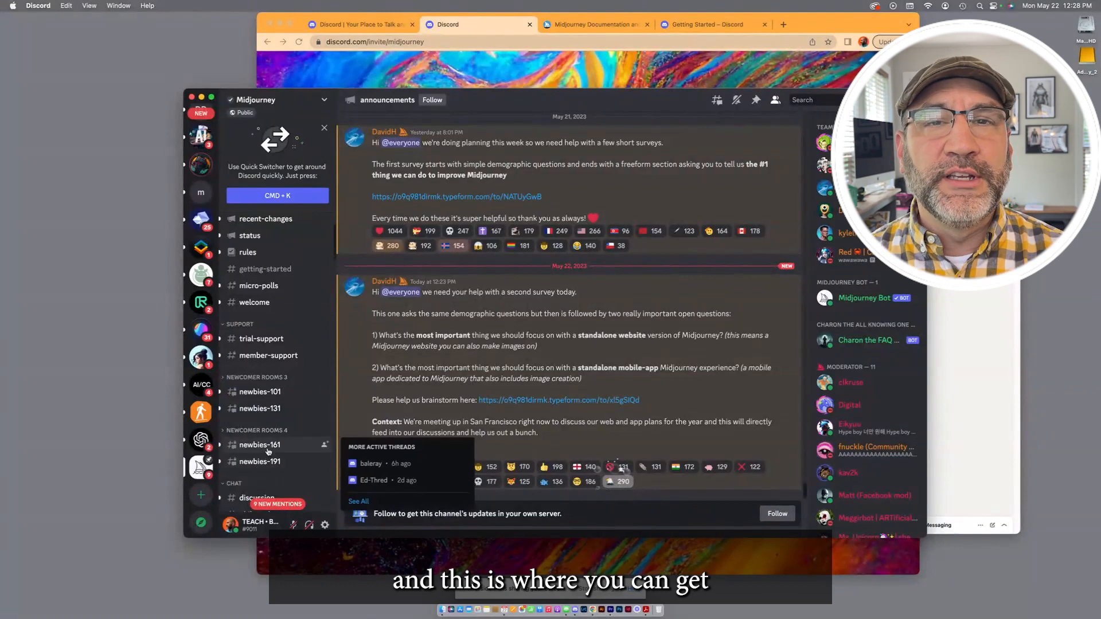
Open the #newbies-161 channel under Newcomer Rooms
left_click(259, 444)
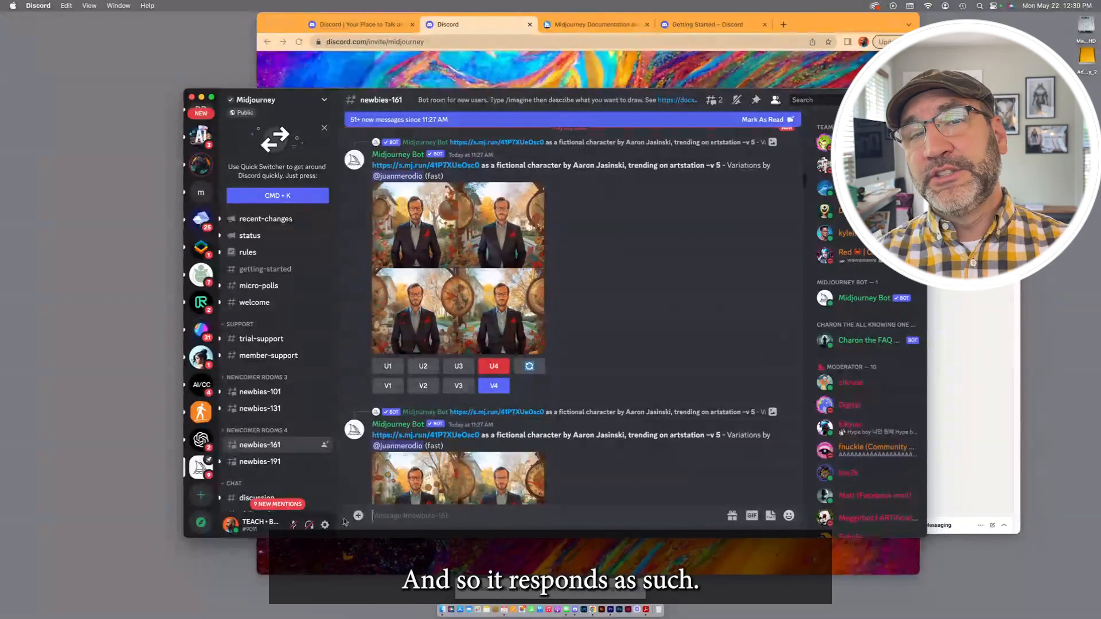
Open the add-on menu beside the newbies-161 message box
left_click(357, 515)
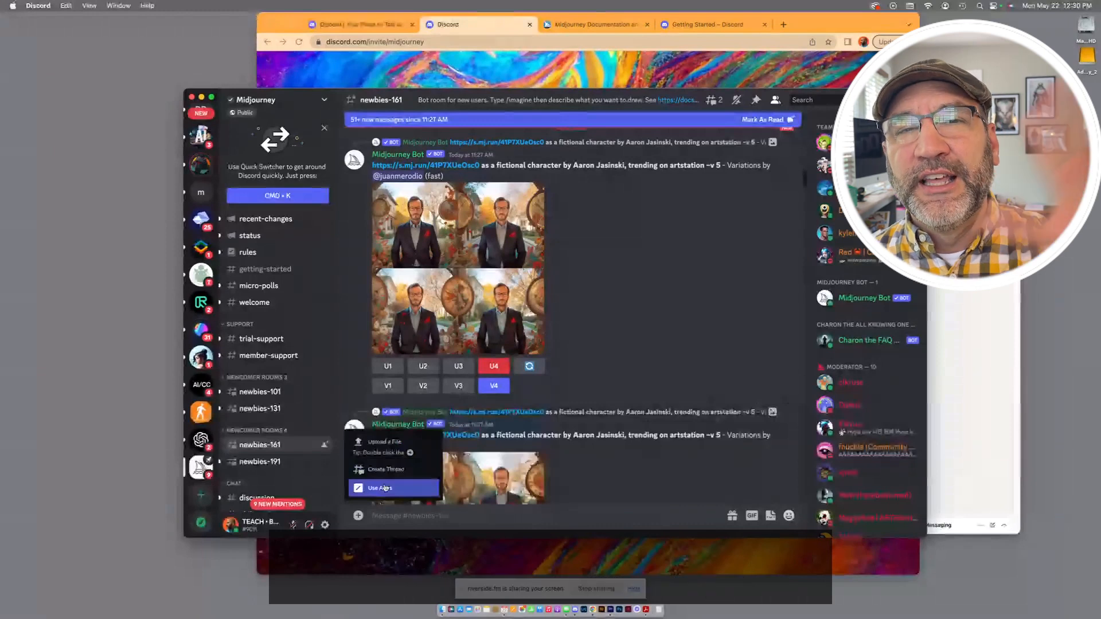
mouse_move(386, 469)
type("/")
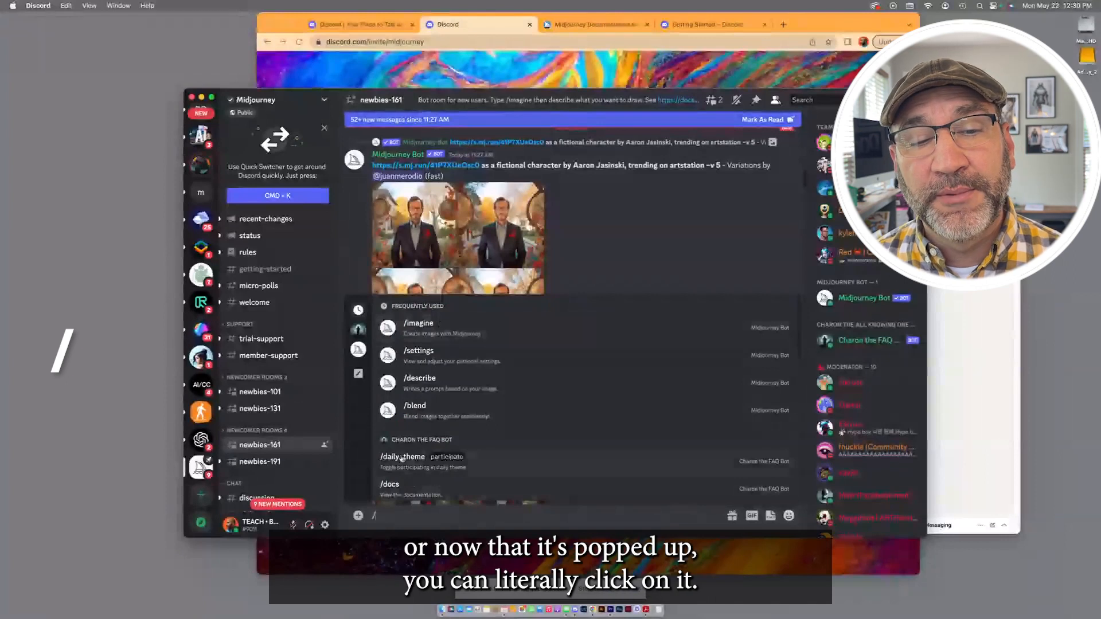
Submit /imagine with the prompt 'a little boy playing with a blue ball'
left_click(419, 322)
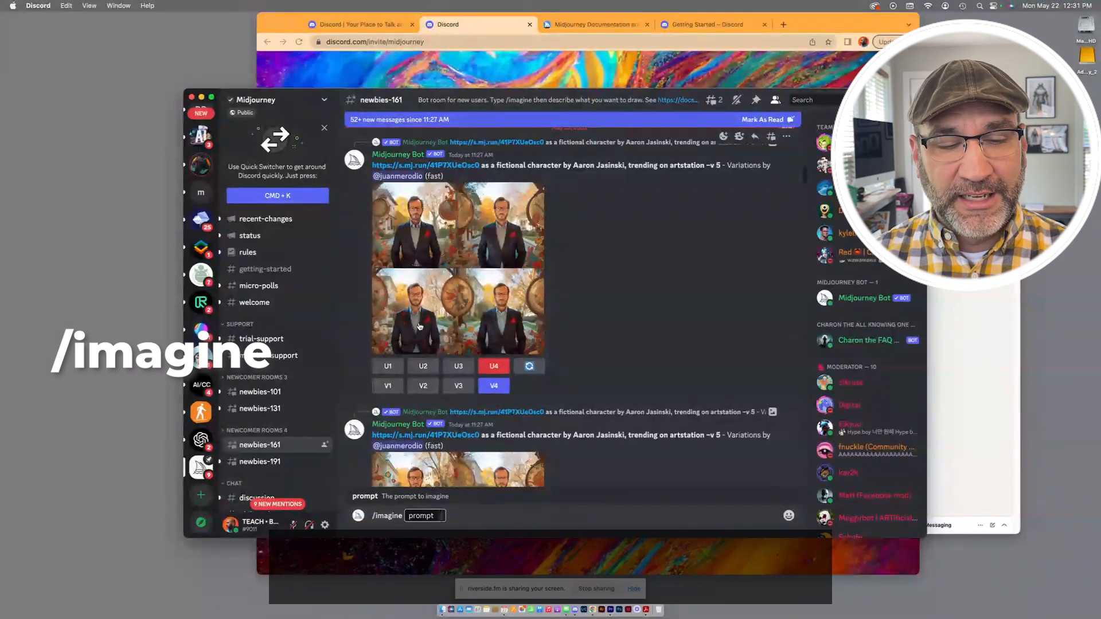
type("a little boy")
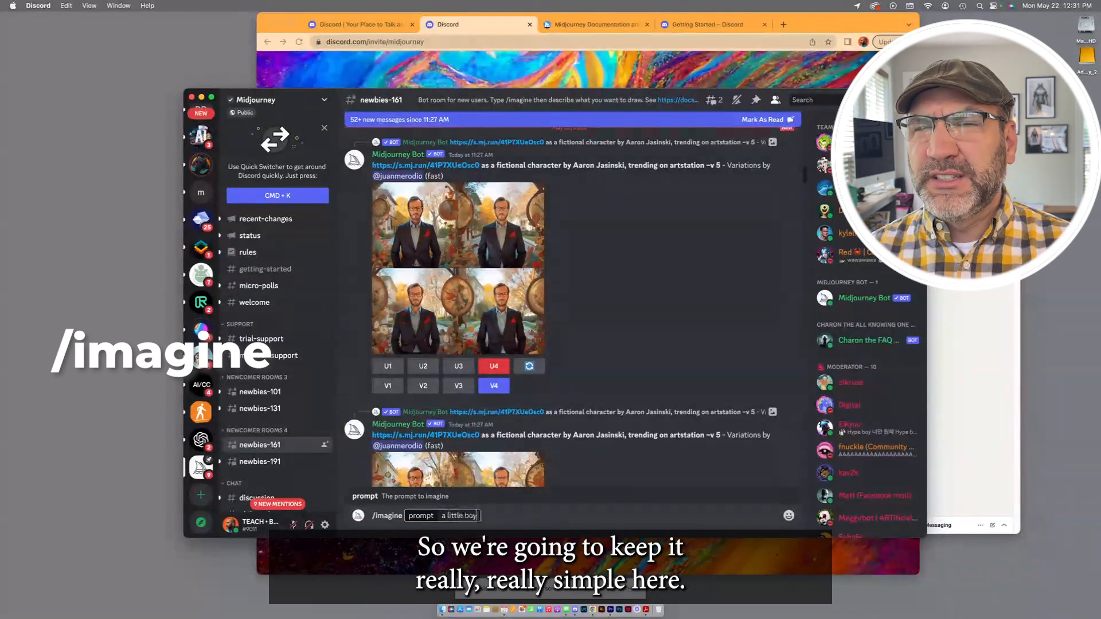
type("playing with")
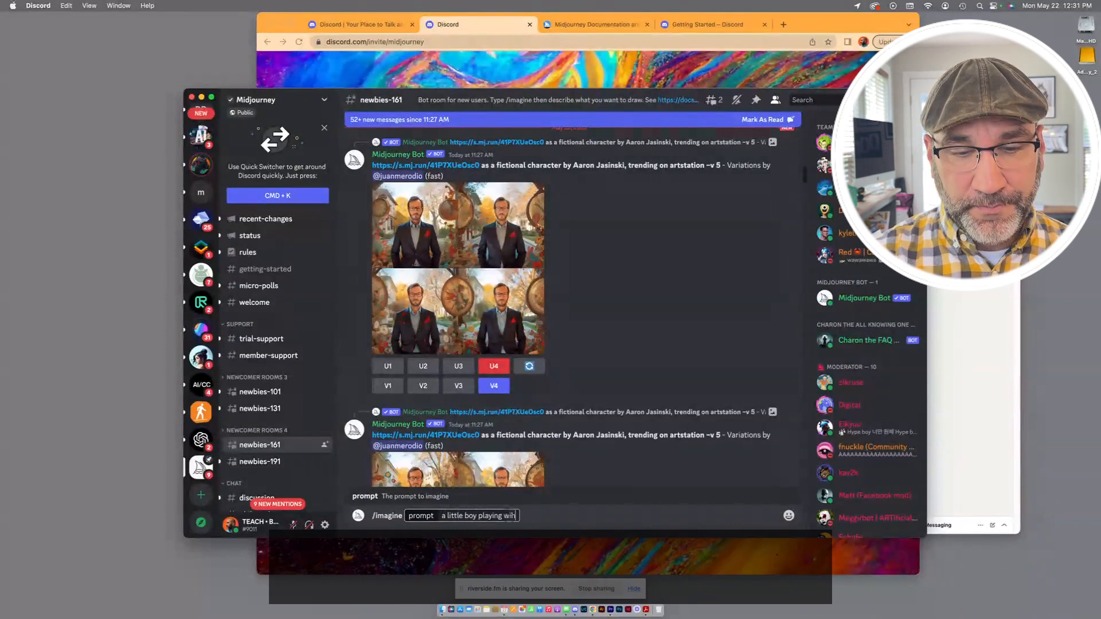
type("a")
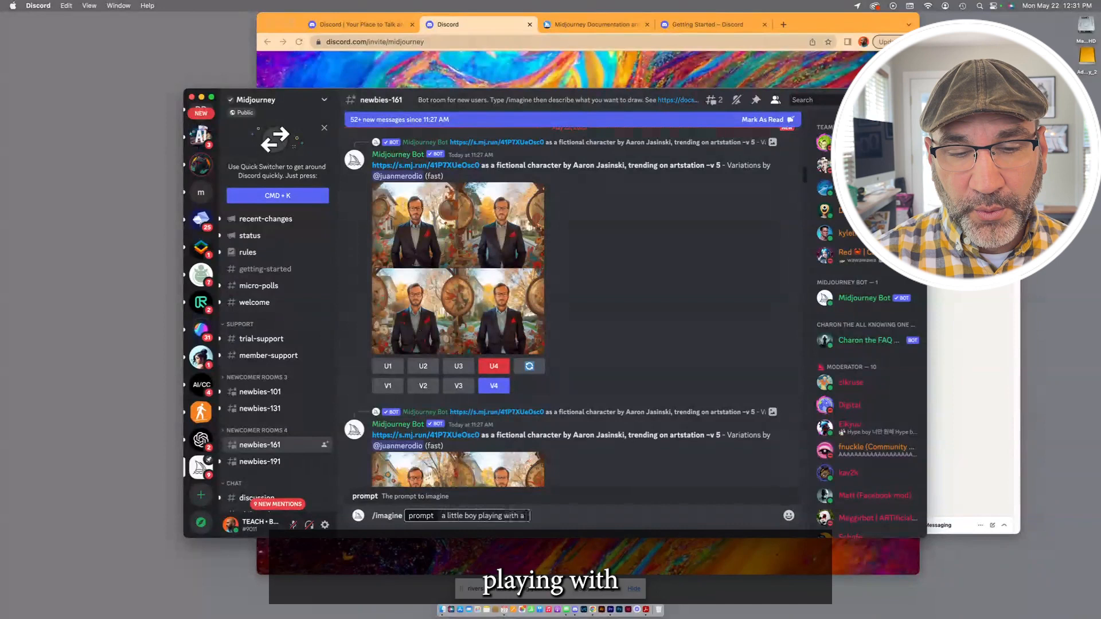
type("blu")
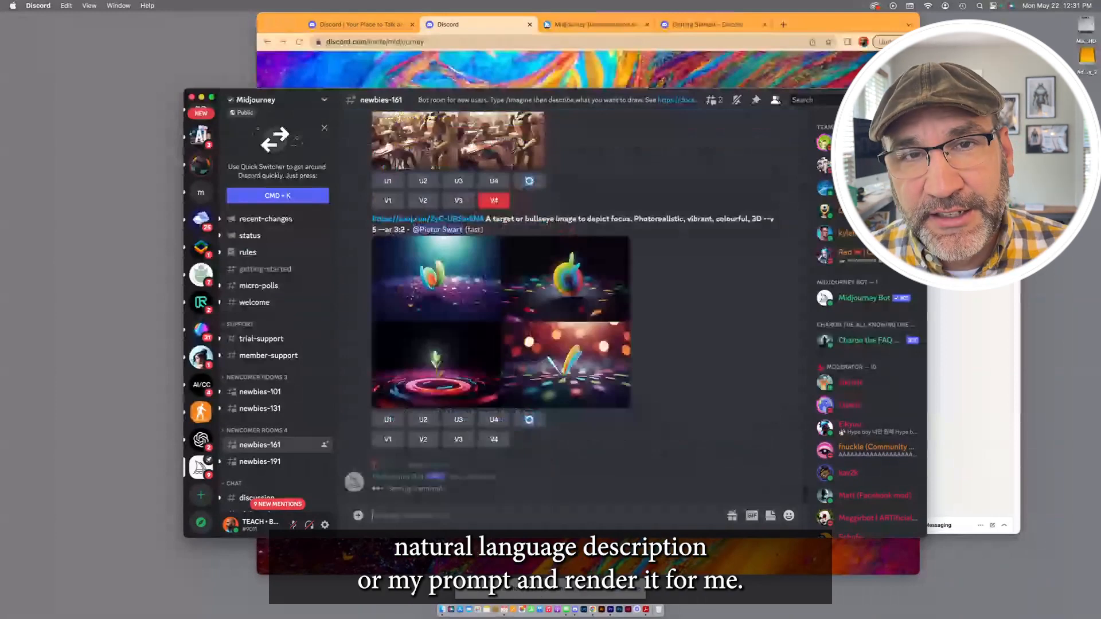
Scroll down newbies-161 until the completed 2x2 blue-ball grid appears
scroll("down", 3)
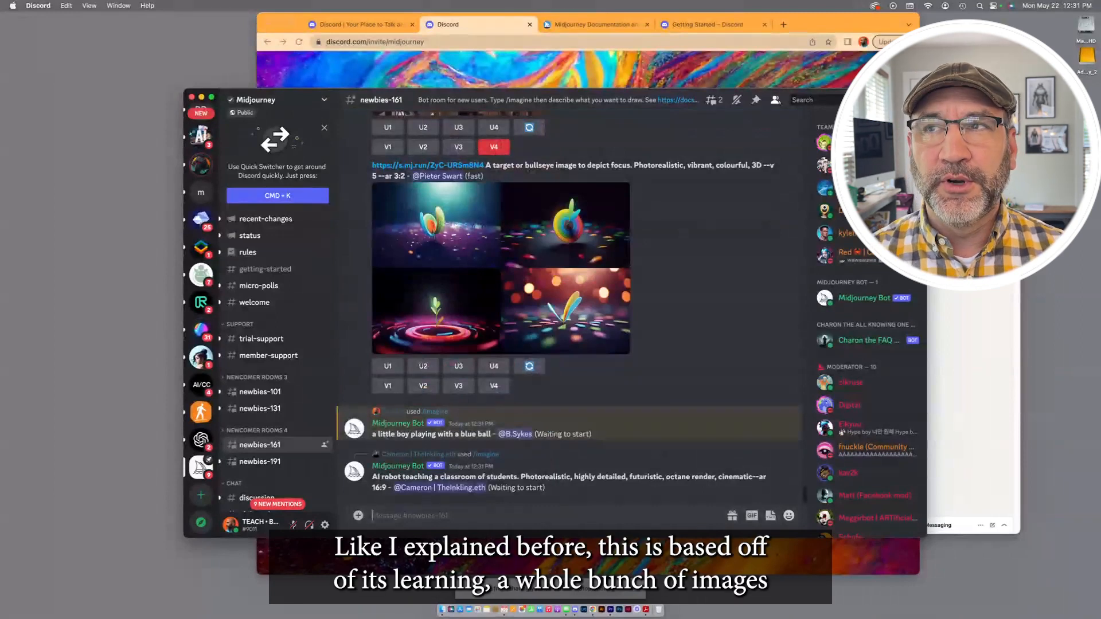
scroll("down", 3)
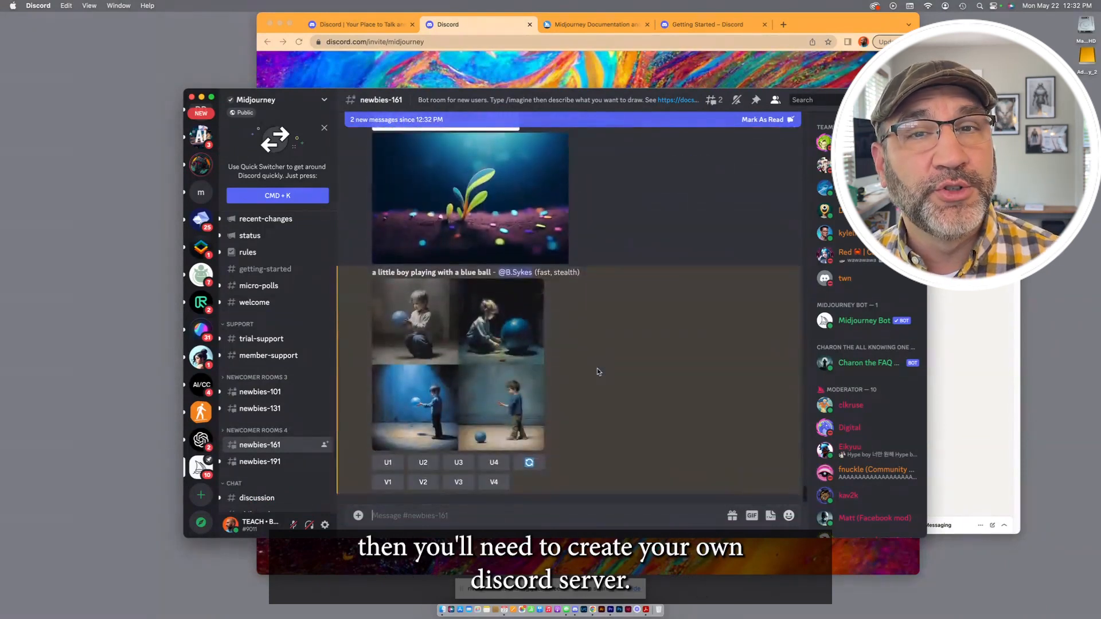
scroll("down", 3)
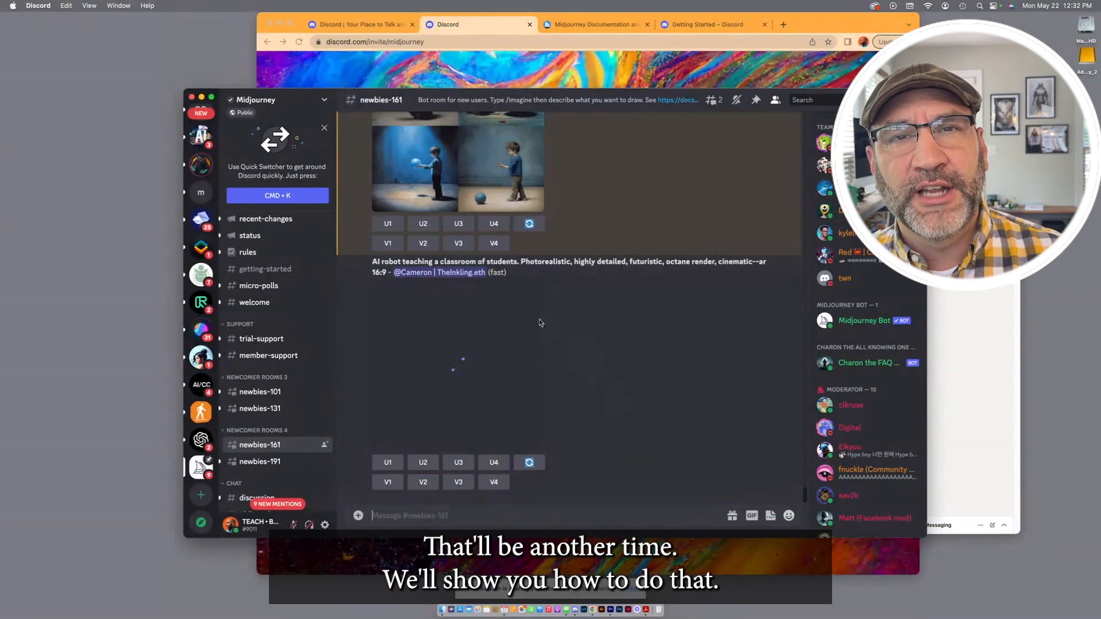
scroll("down", 3)
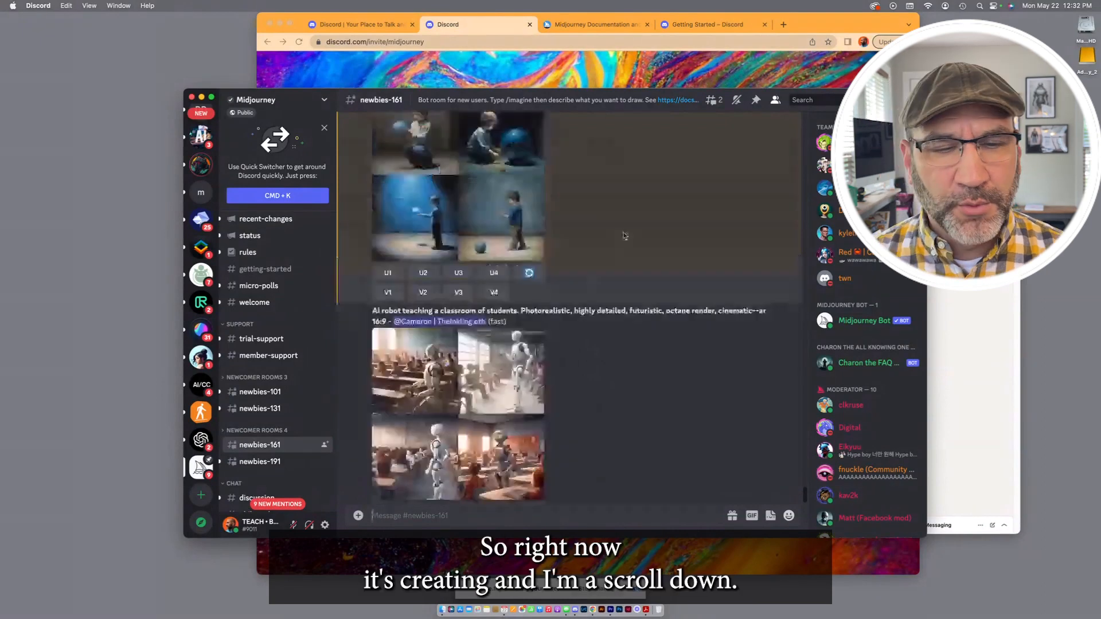
scroll("up", 3)
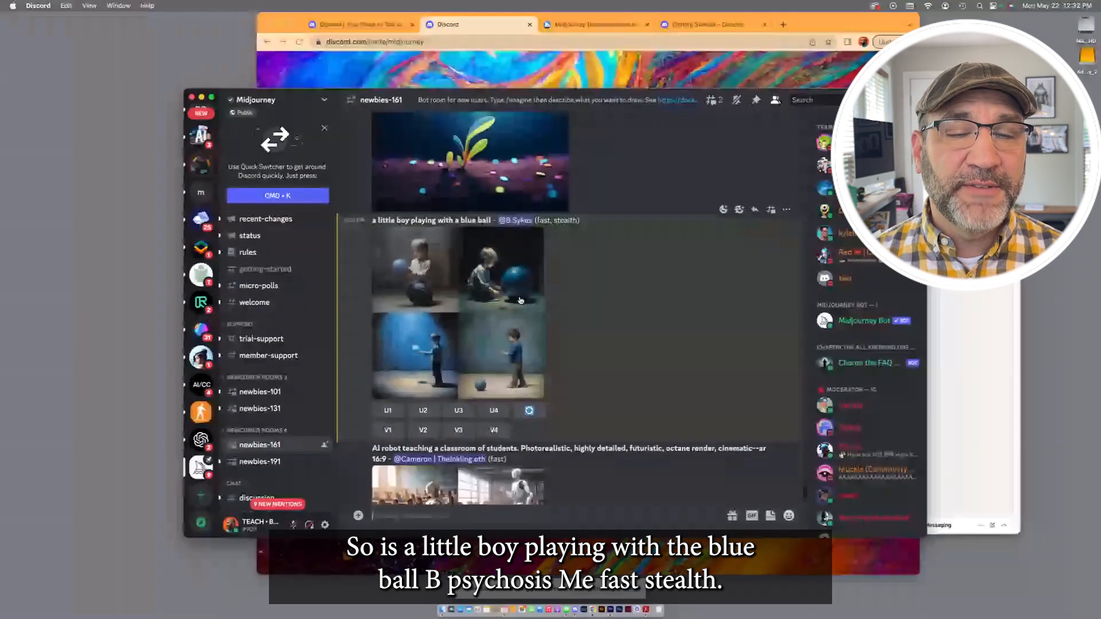
left_click(456, 312)
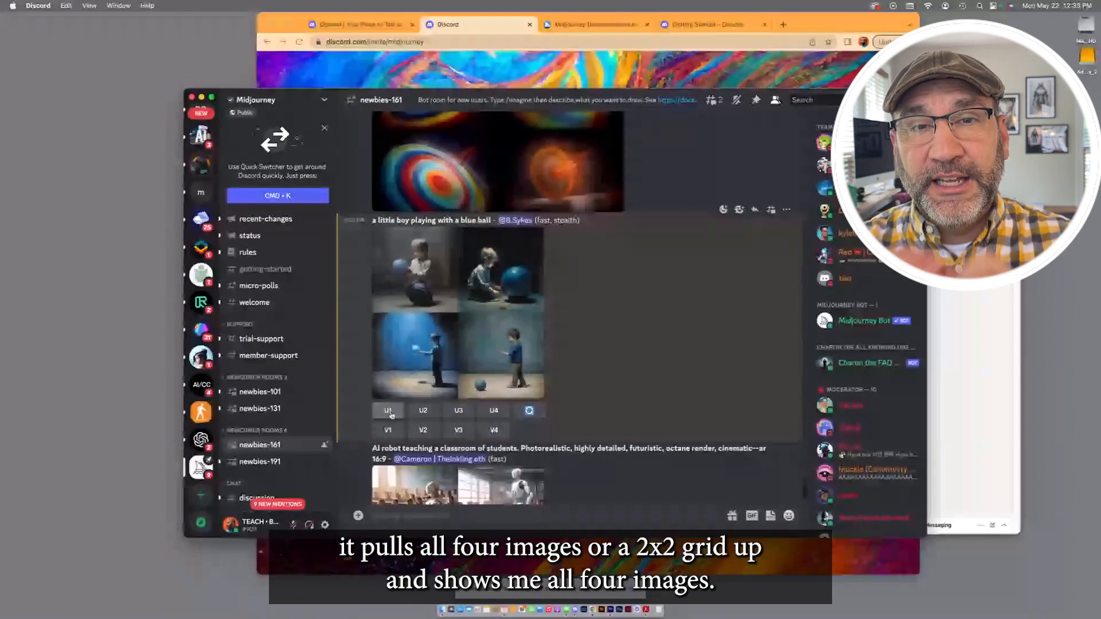
Enlarge the four-image boy-with-blue-ball grid in the image viewer
left_click(457, 316)
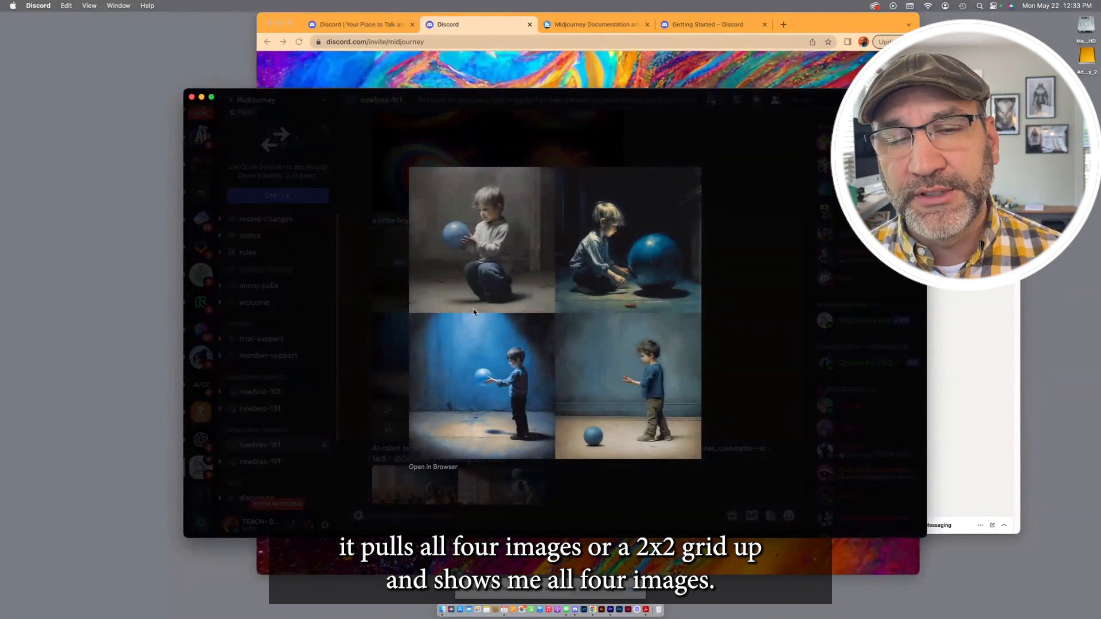
mouse_move(558, 272)
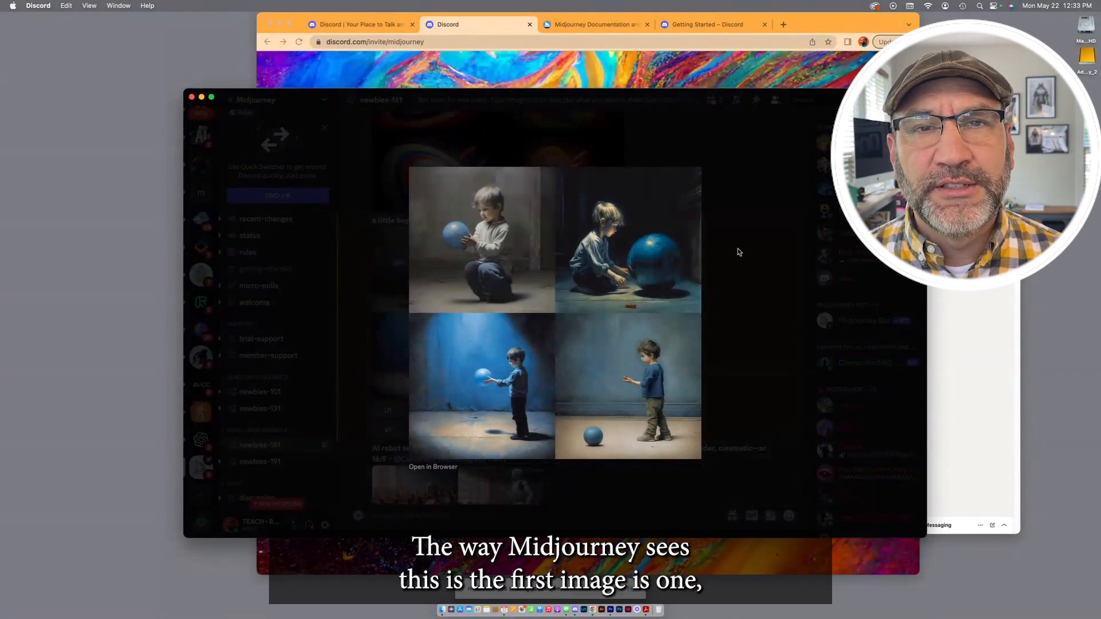
mouse_move(516, 227)
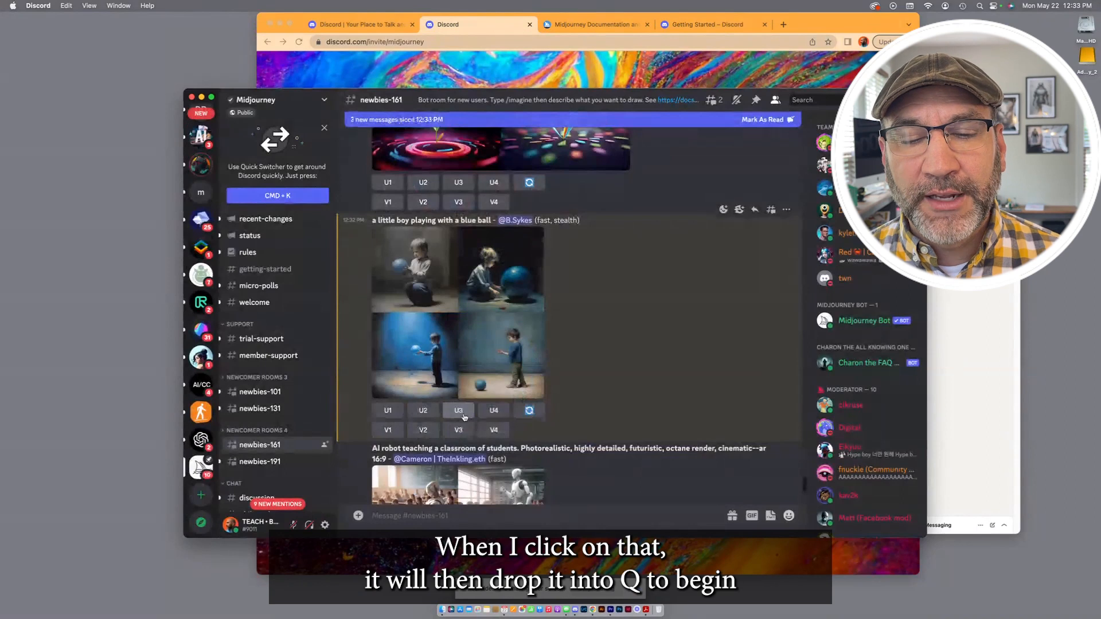
Request U3 on the blue-ball grid and scroll to the upscaled image
left_click(459, 410)
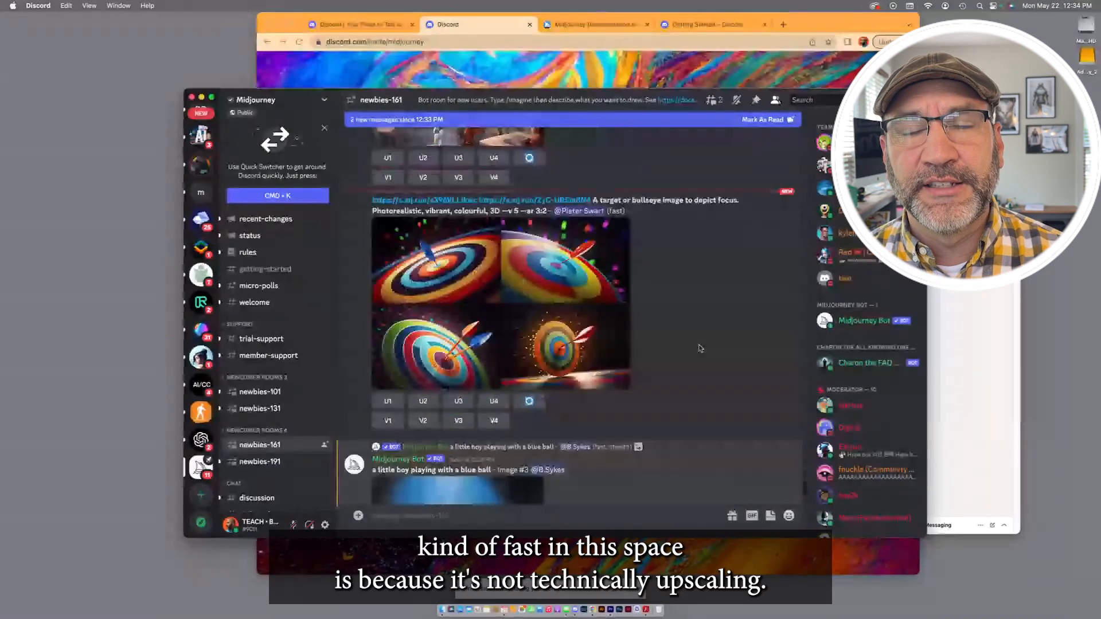
scroll("down", 3)
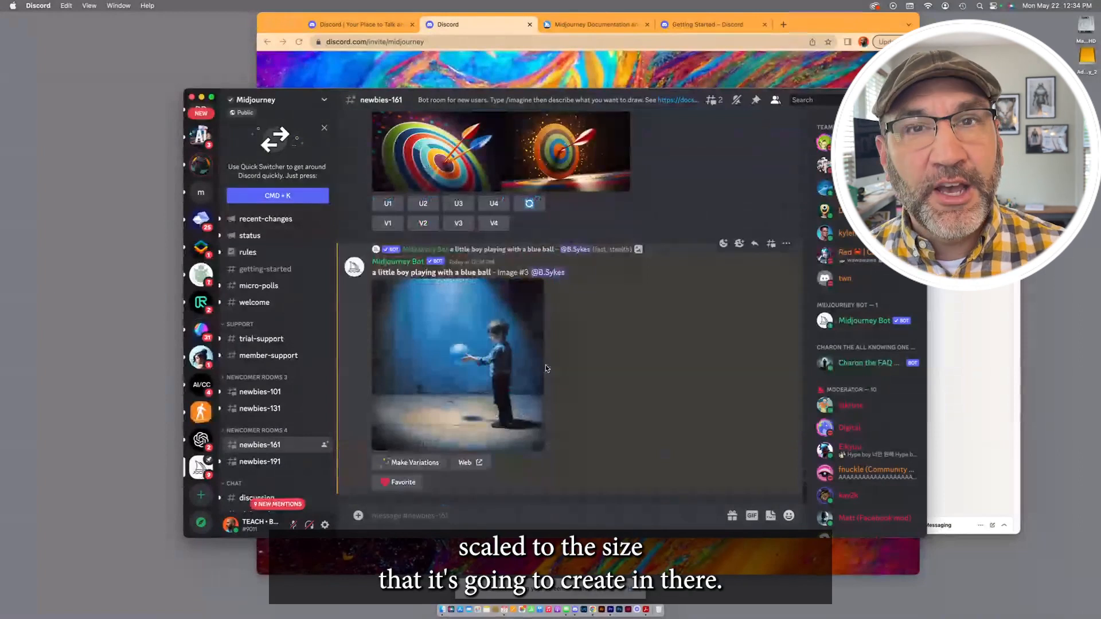
left_click(493, 222)
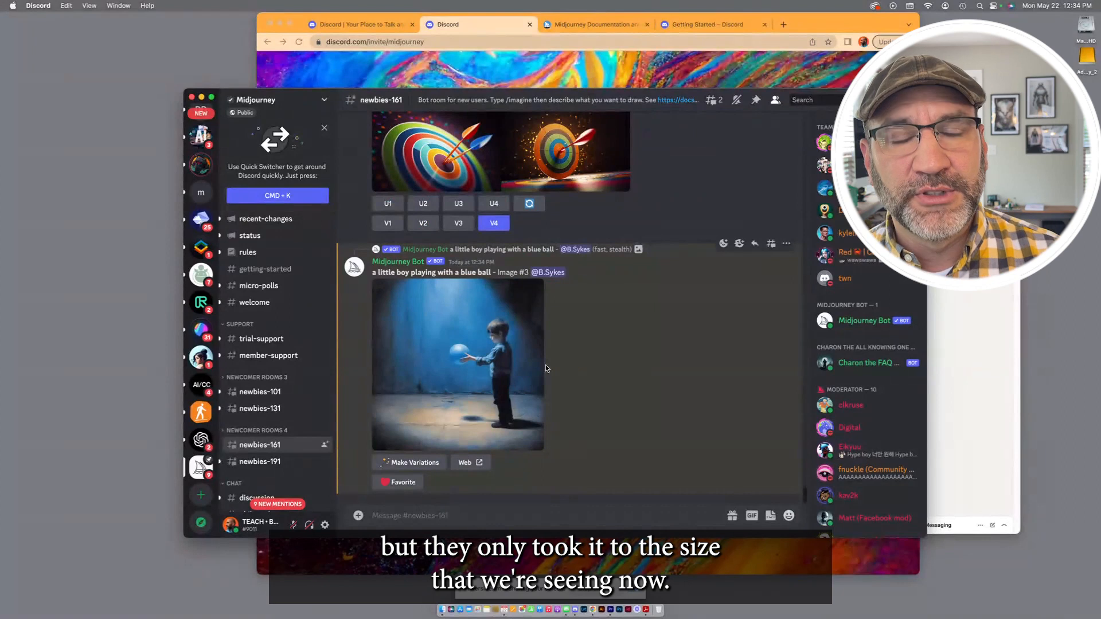
left_click(457, 365)
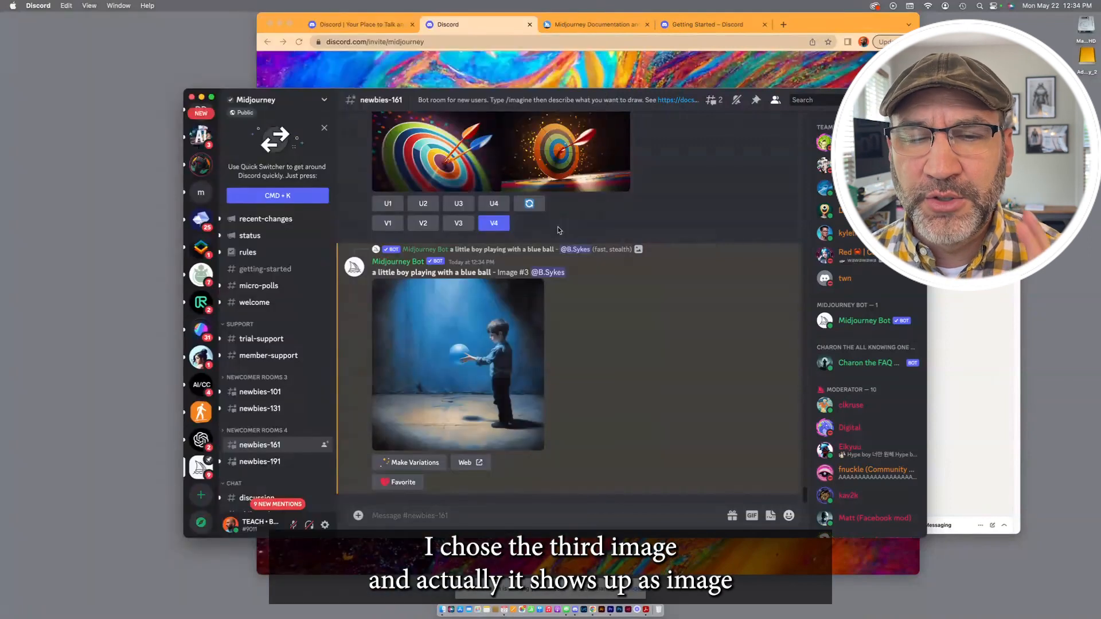
mouse_move(519, 273)
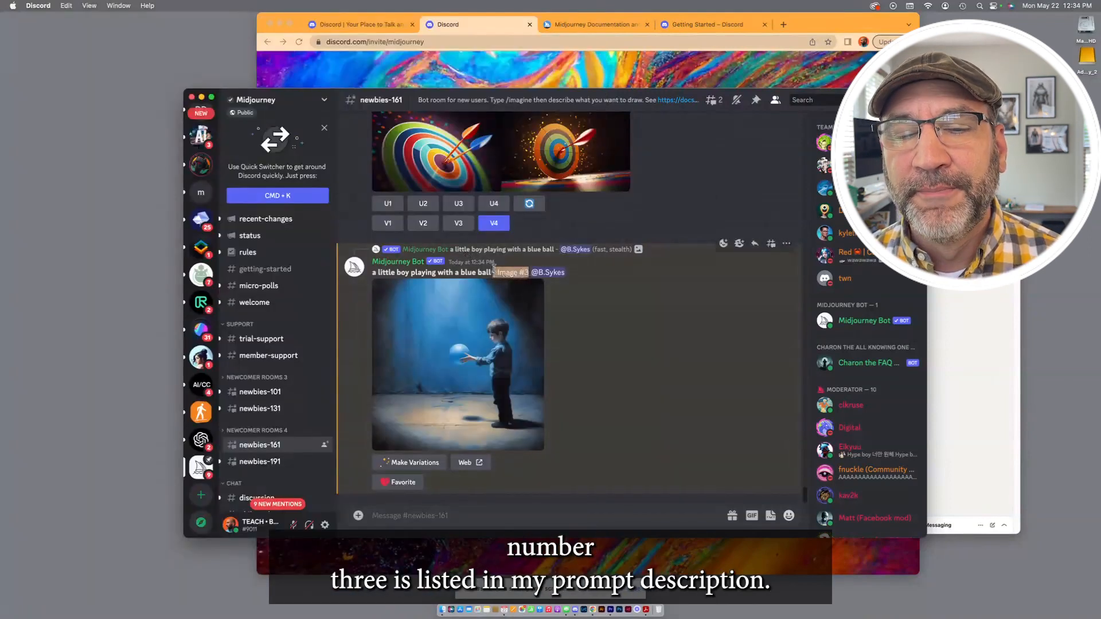
mouse_move(575, 312)
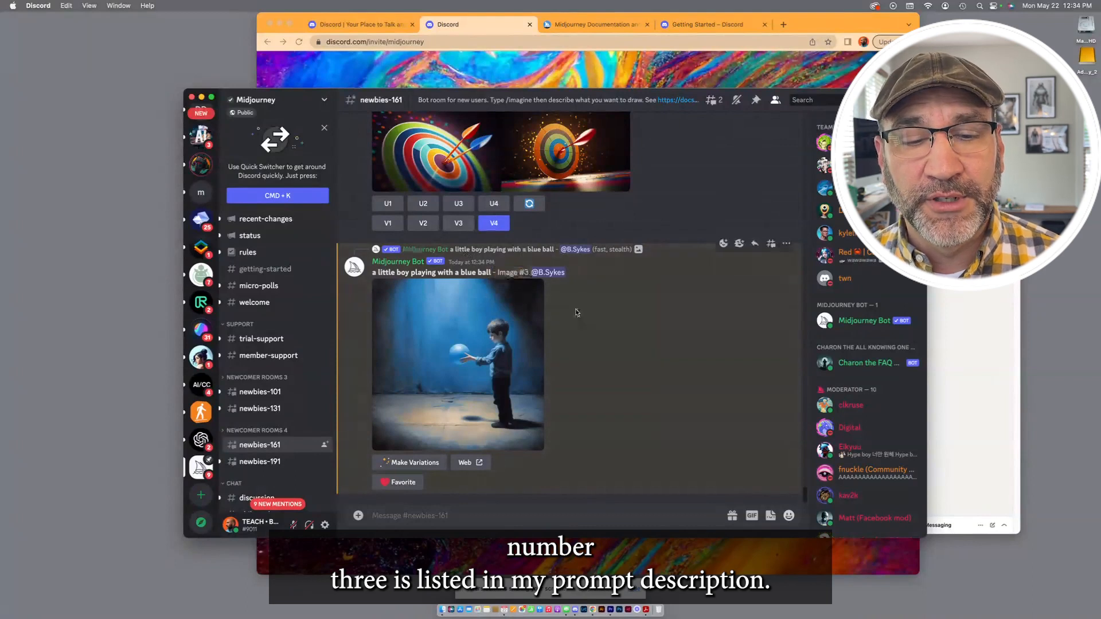
scroll("up", 3)
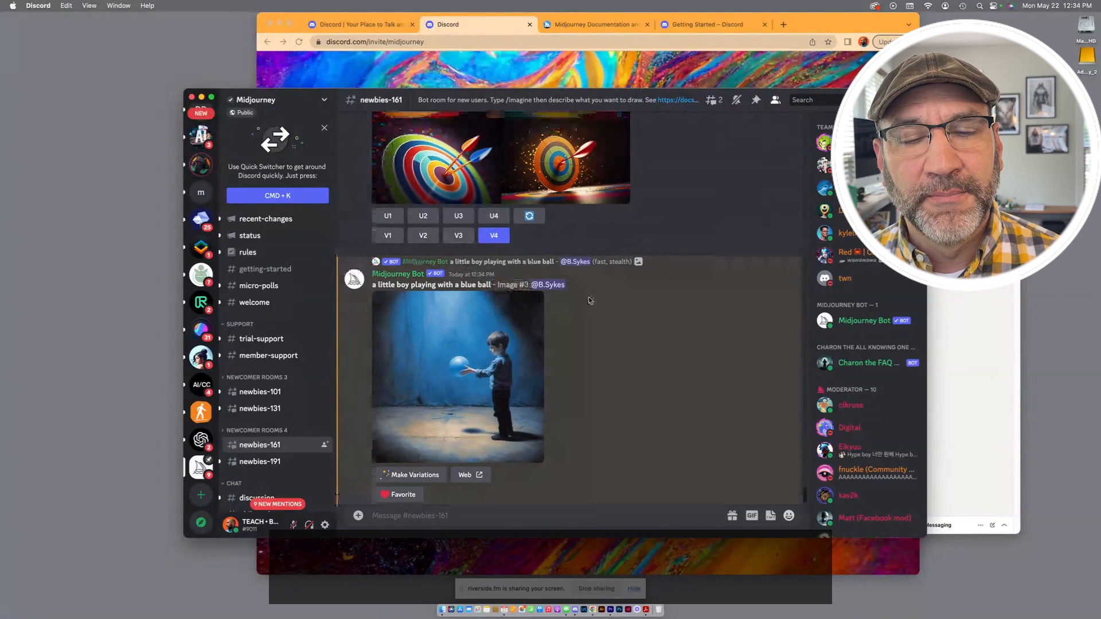
scroll("up", 3)
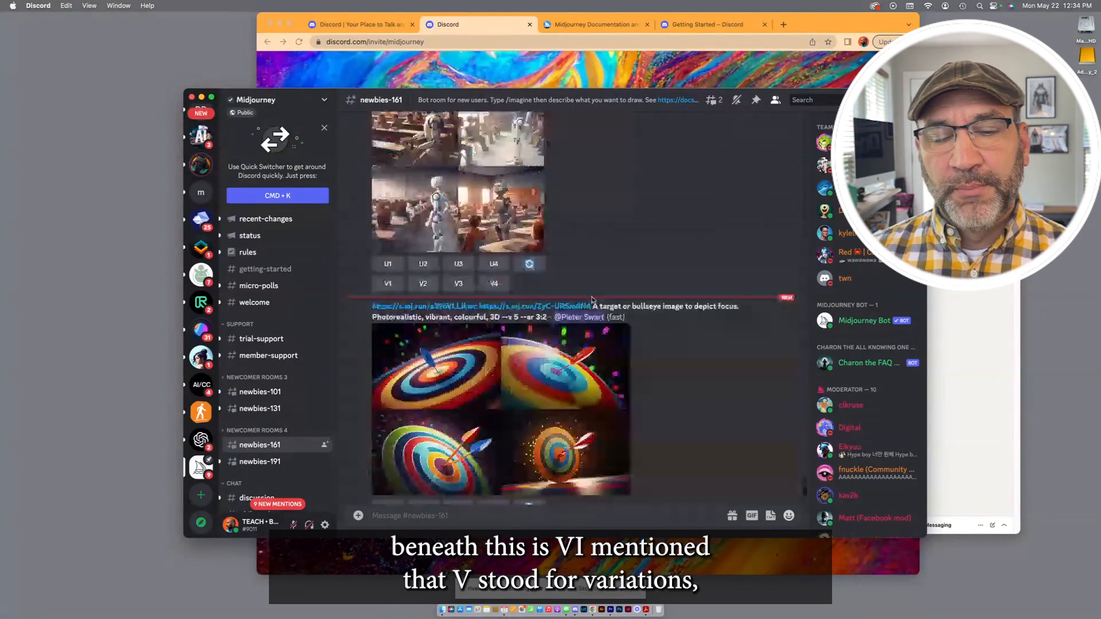
scroll("down", 3)
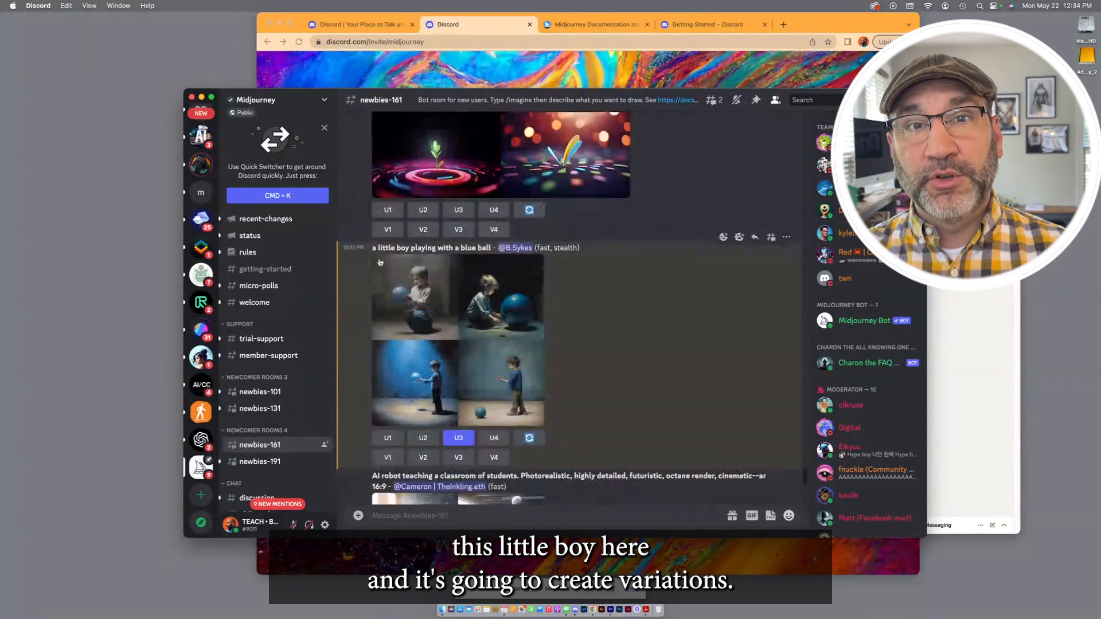
left_click(387, 457)
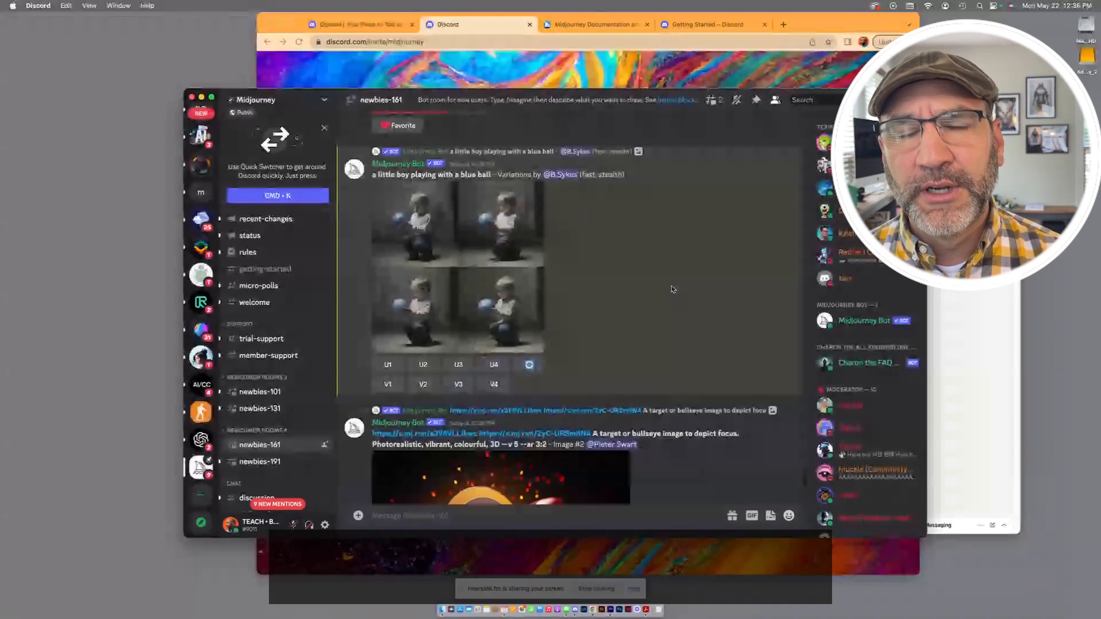
Re-roll the 'little boy playing with a blue ball' prompt for a new four-image grid
left_click(457, 270)
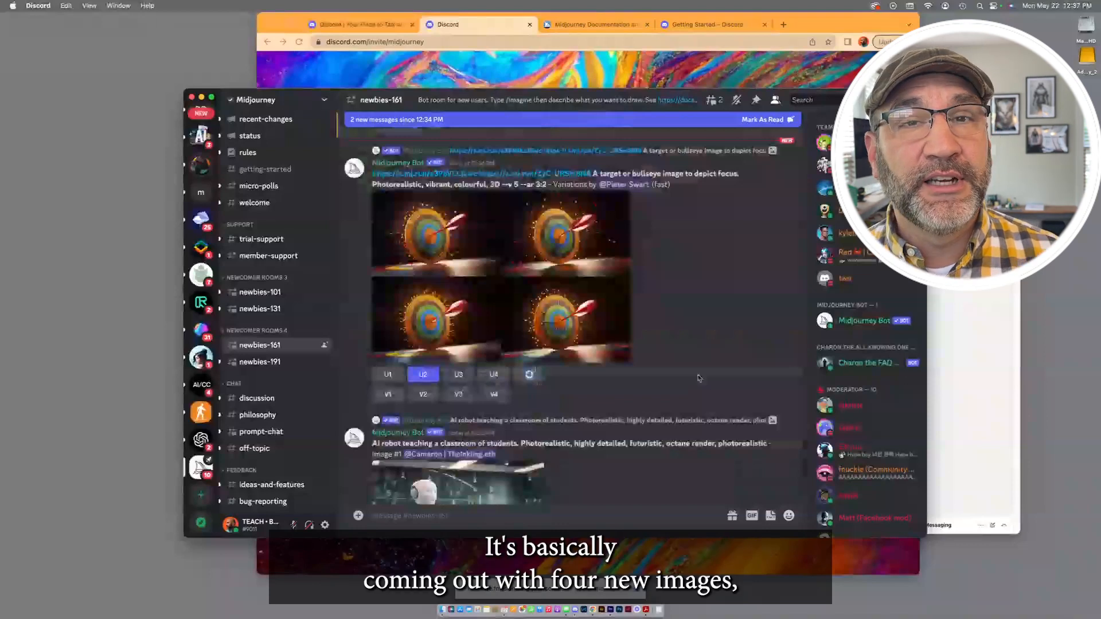
scroll("down", 3)
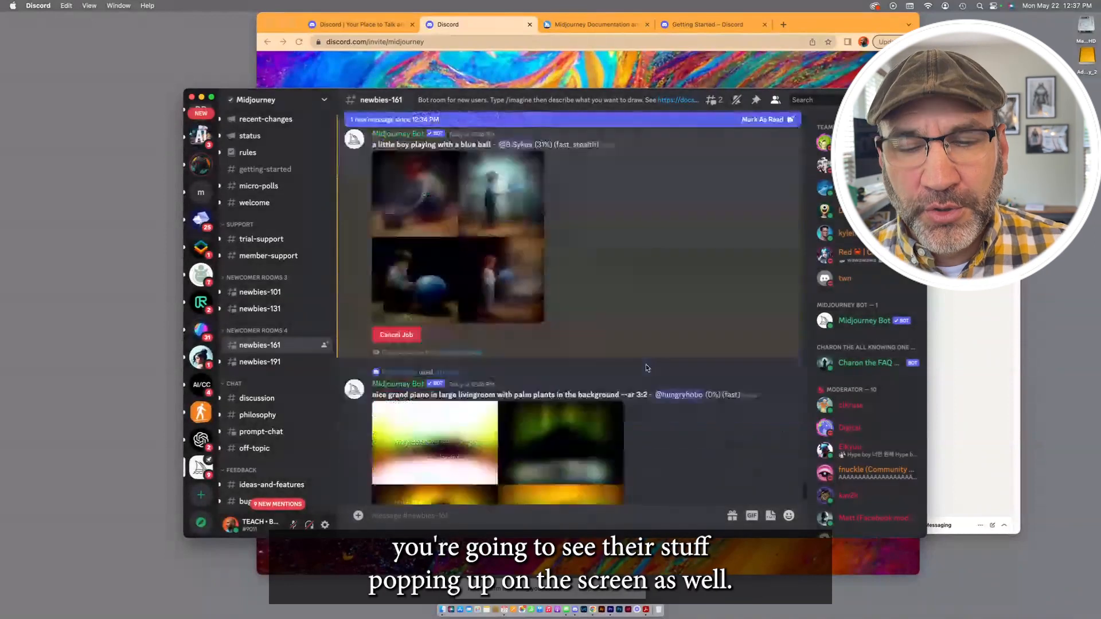
scroll("down", 3)
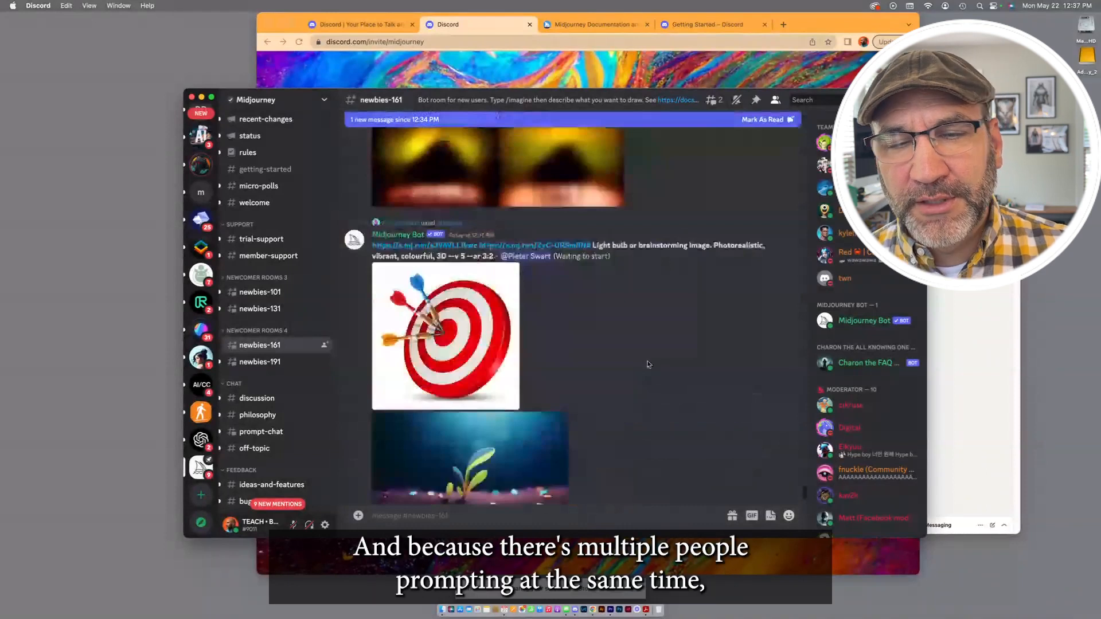
scroll("up", 3)
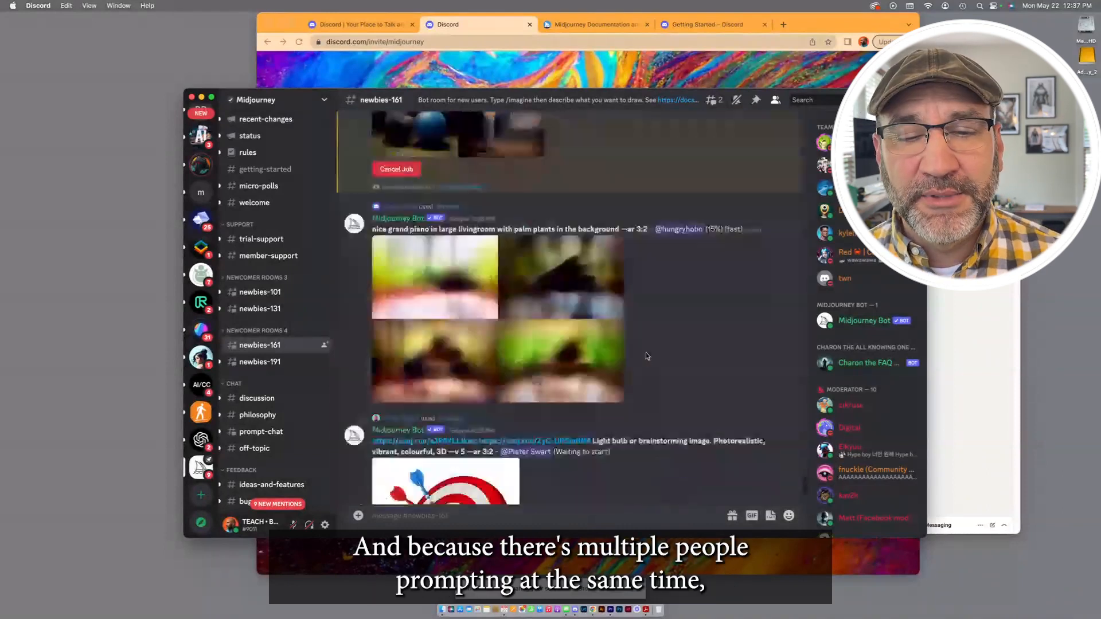
scroll("down", 3)
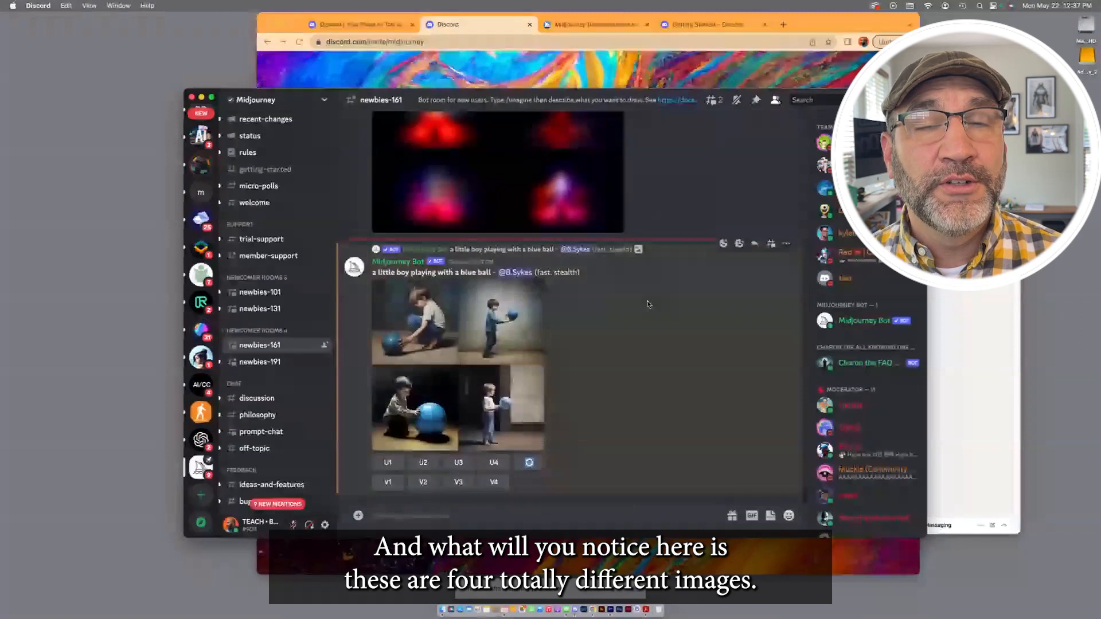
Enlarge the re-rolled grid of four boy-with-blue-ball scenes into a large preview
left_click(456, 372)
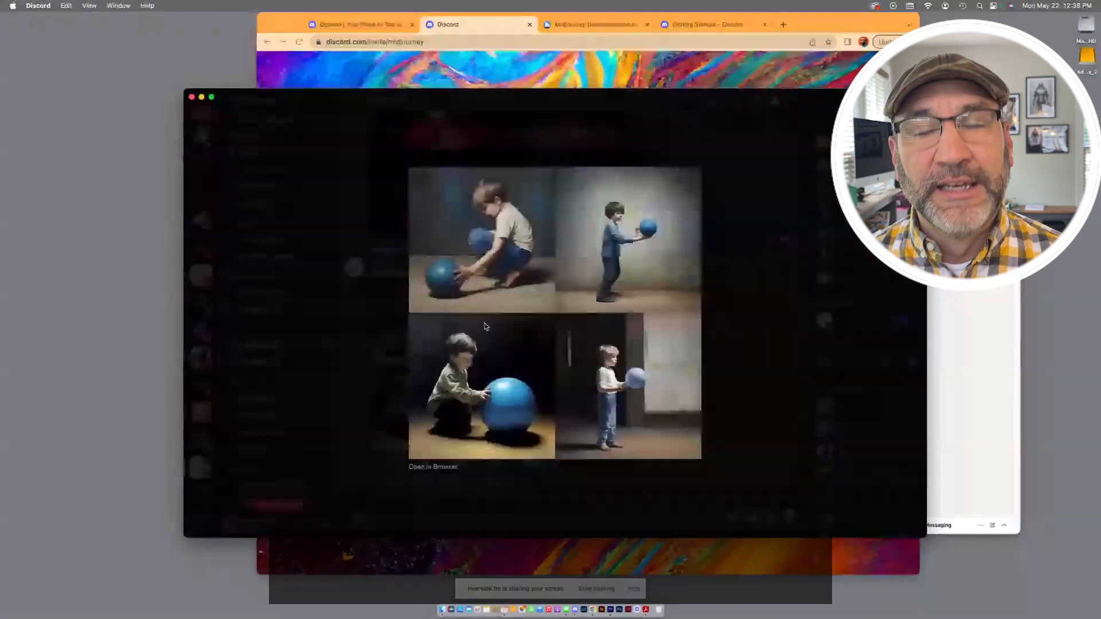